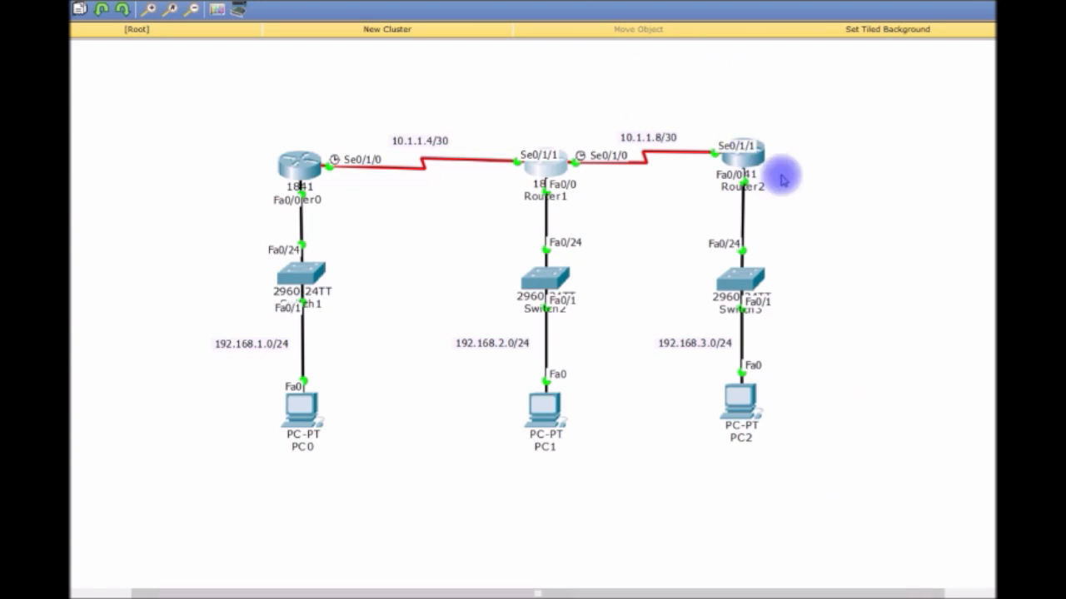
pyautogui.moveTo(368, 92)
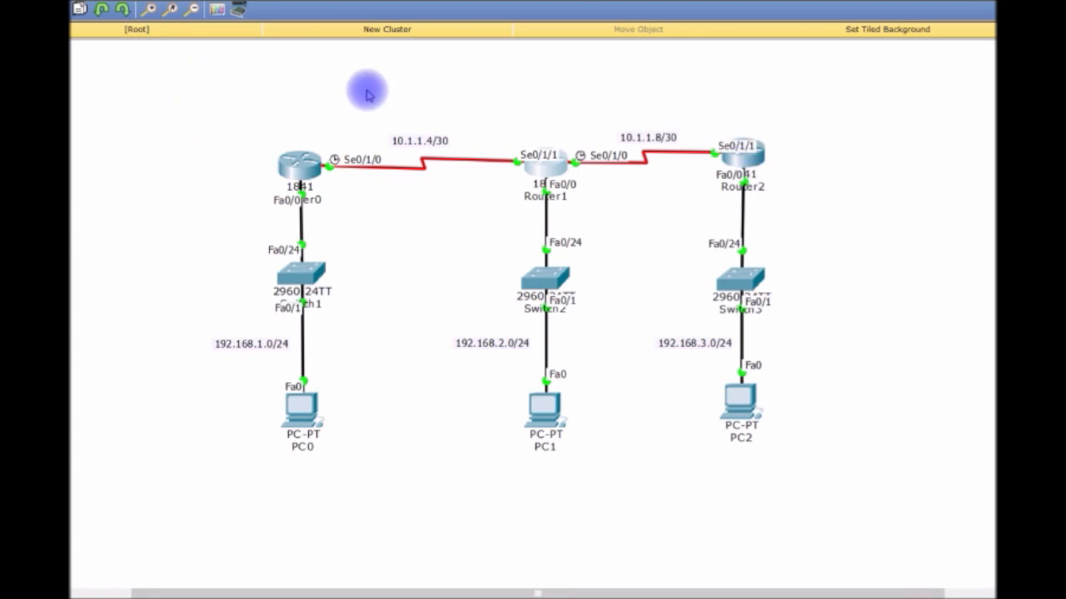
pyautogui.moveTo(731, 124)
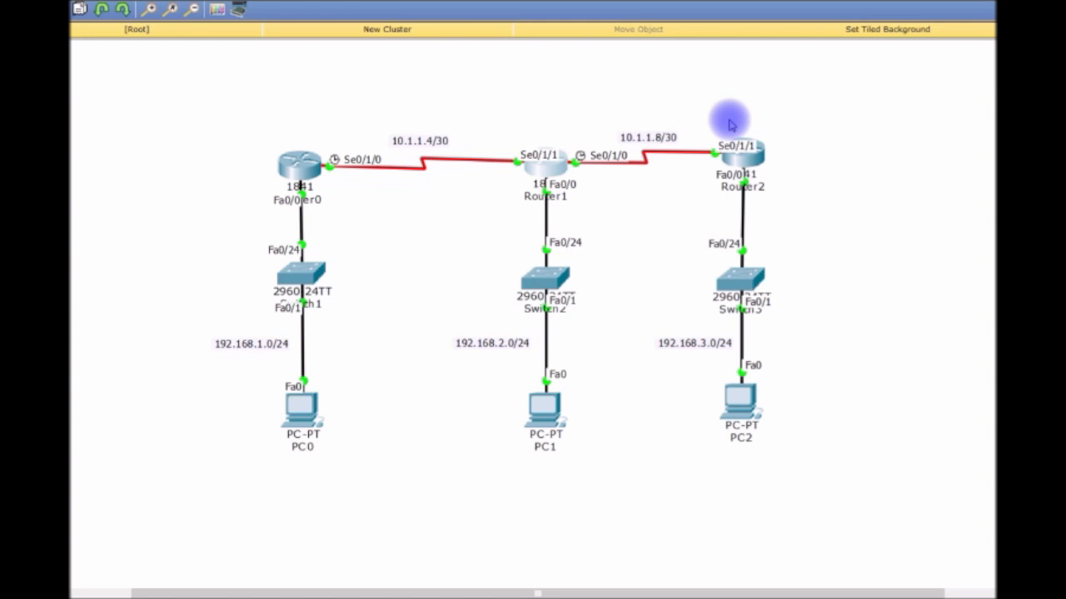
pyautogui.moveTo(653, 199)
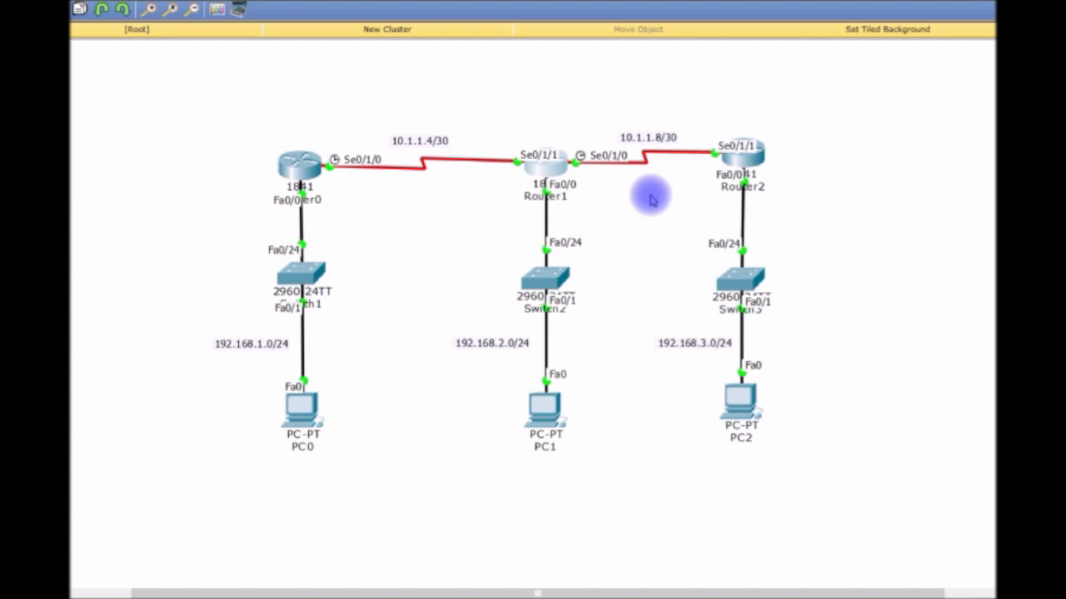
pyautogui.moveTo(658, 153)
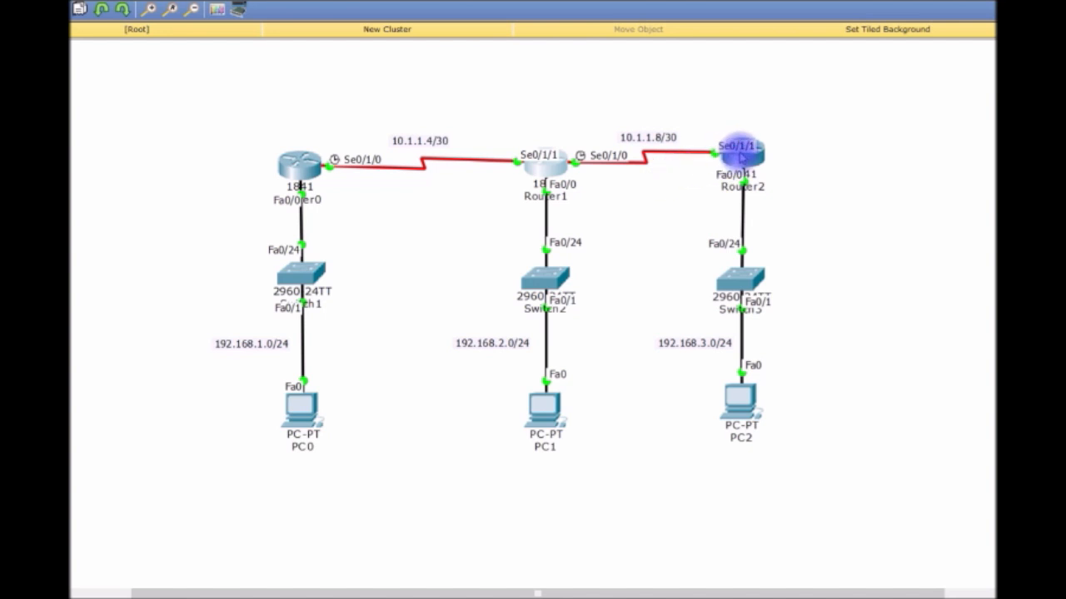
# Log in to Router2's console and run 'show ip route' to display its routing table.
pyautogui.doubleClick(739, 154)
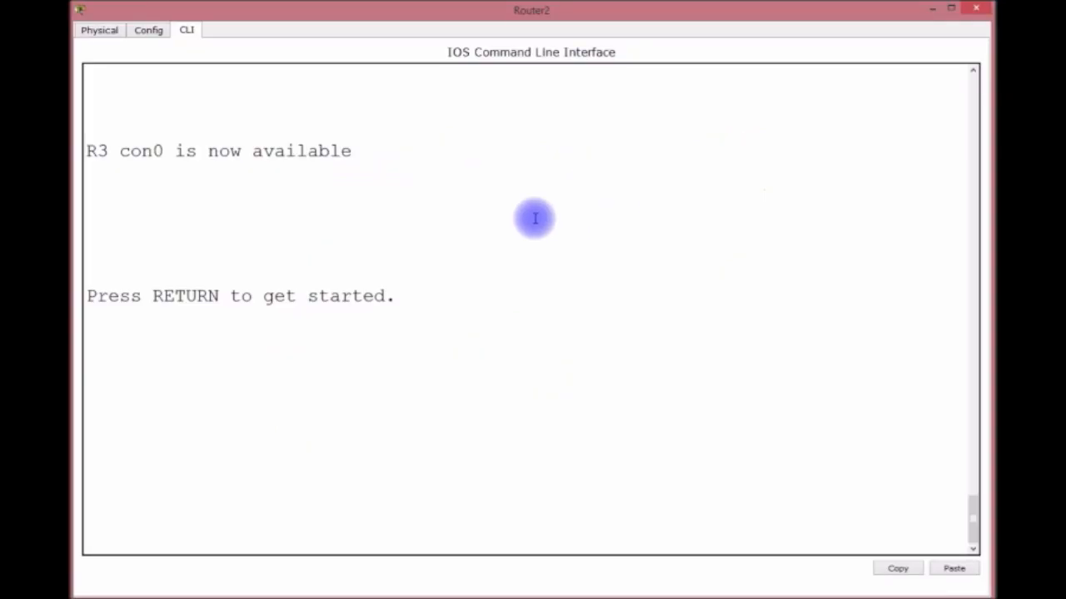
pyautogui.moveTo(418, 368)
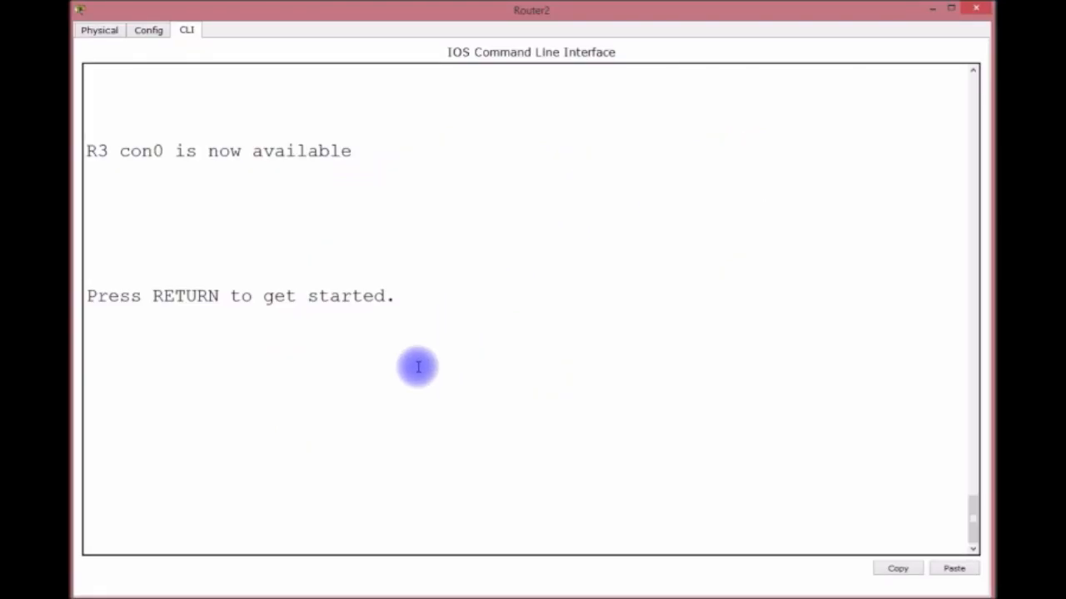
pyautogui.press('return')
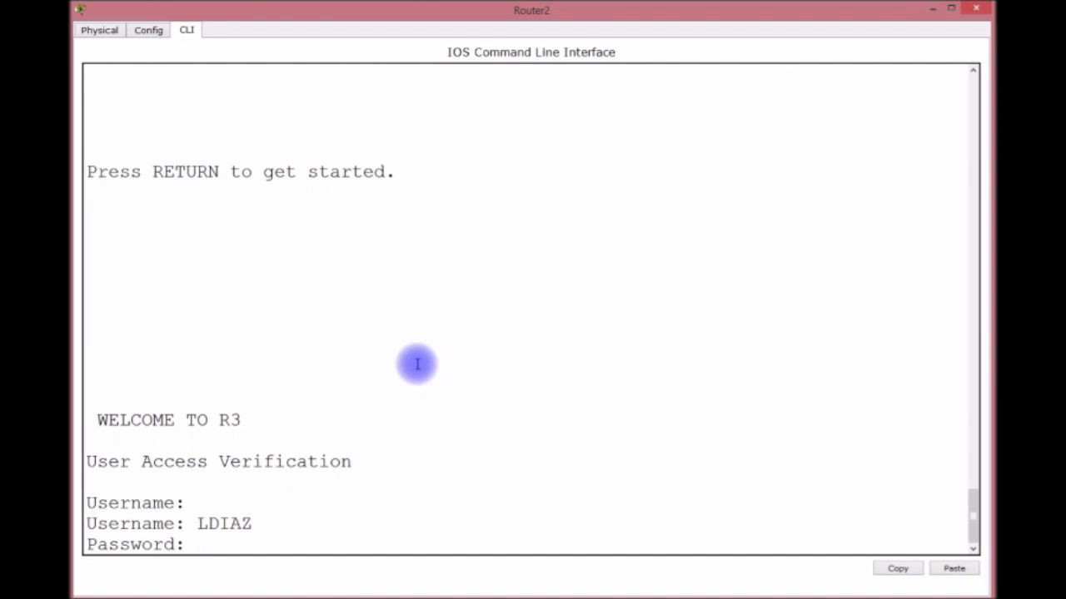
pyautogui.write('SH IP ORU')
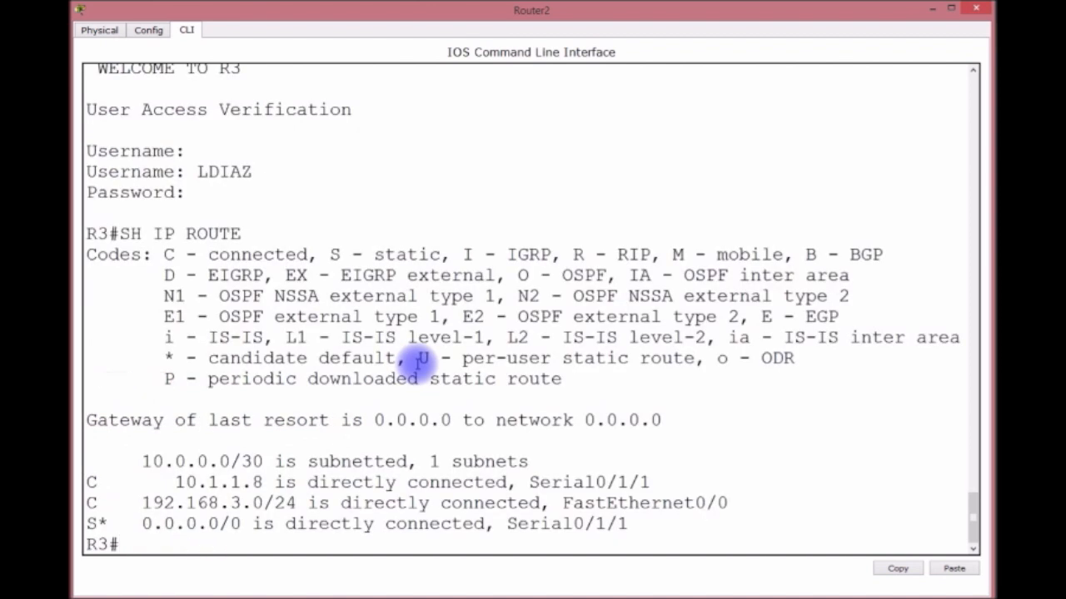
pyautogui.moveTo(424, 296)
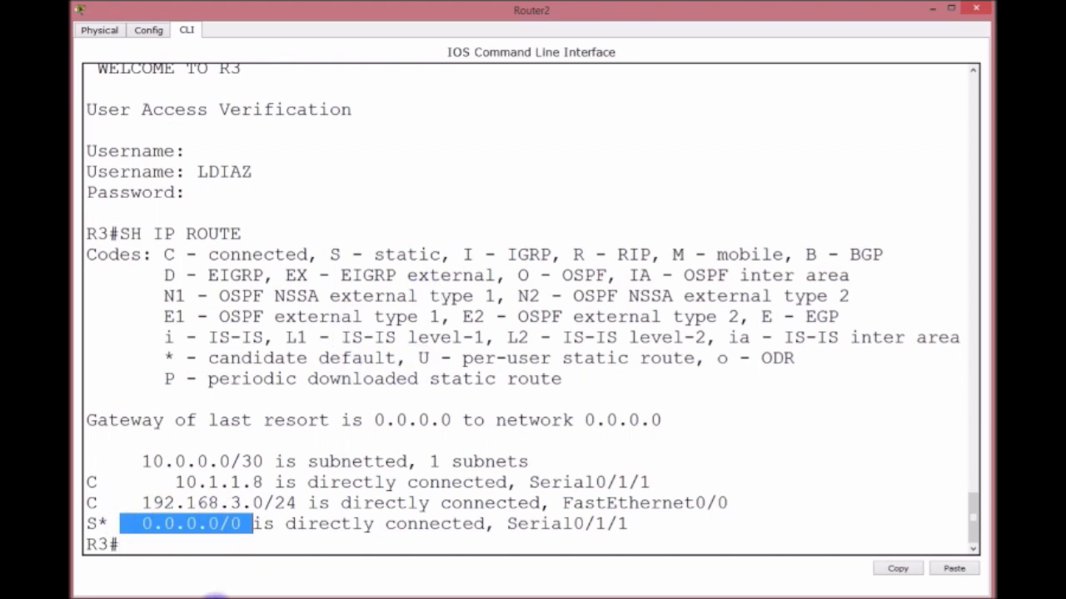
pyautogui.moveTo(413, 429)
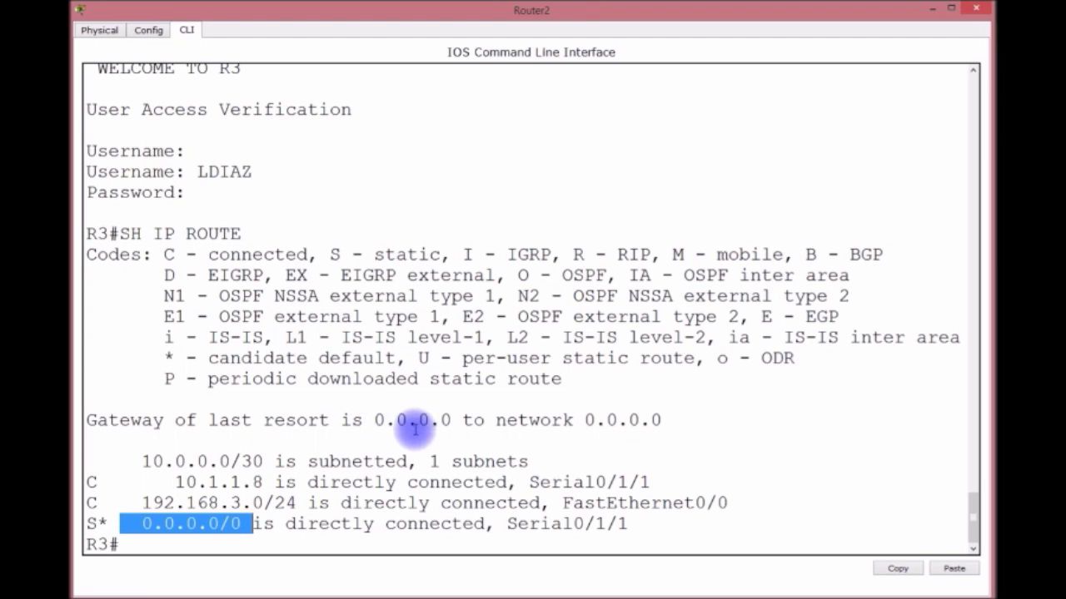
pyautogui.moveTo(932, 14)
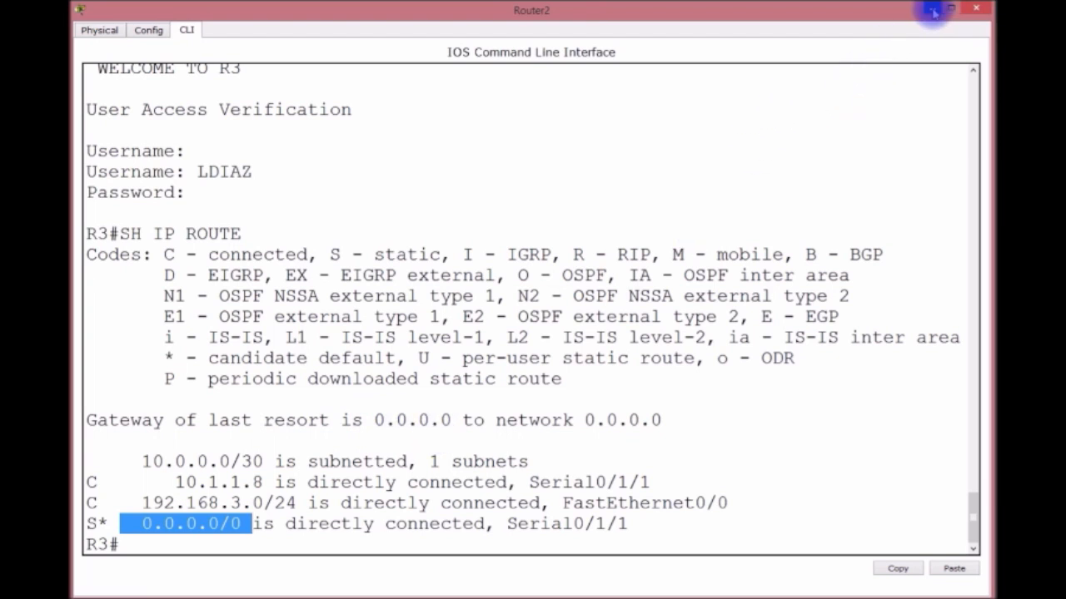
# Close Router2's console window and return to the topology.
pyautogui.click(976, 6)
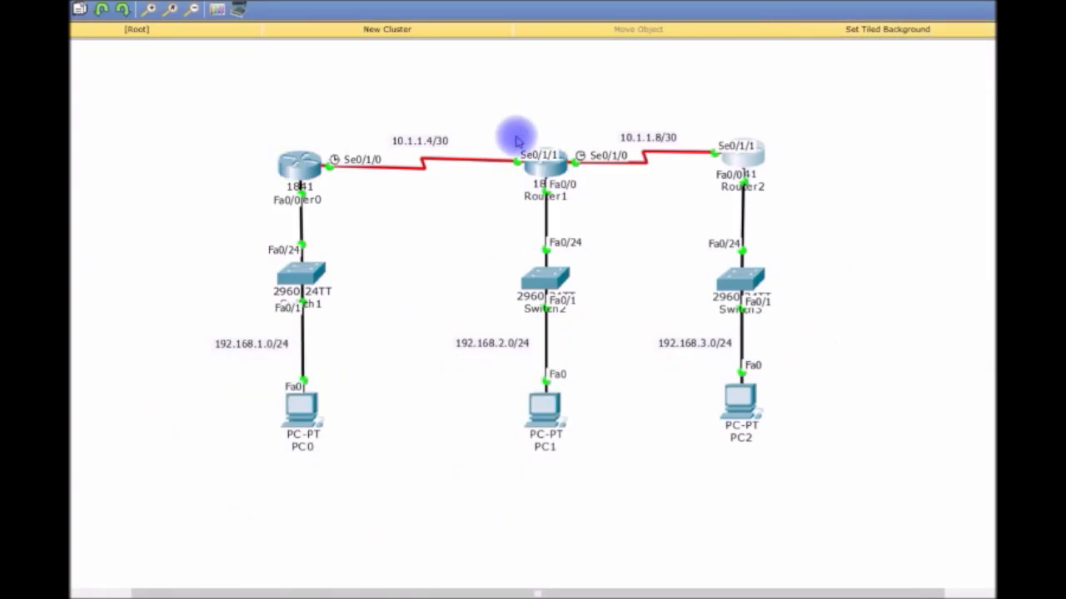
pyautogui.moveTo(640, 343)
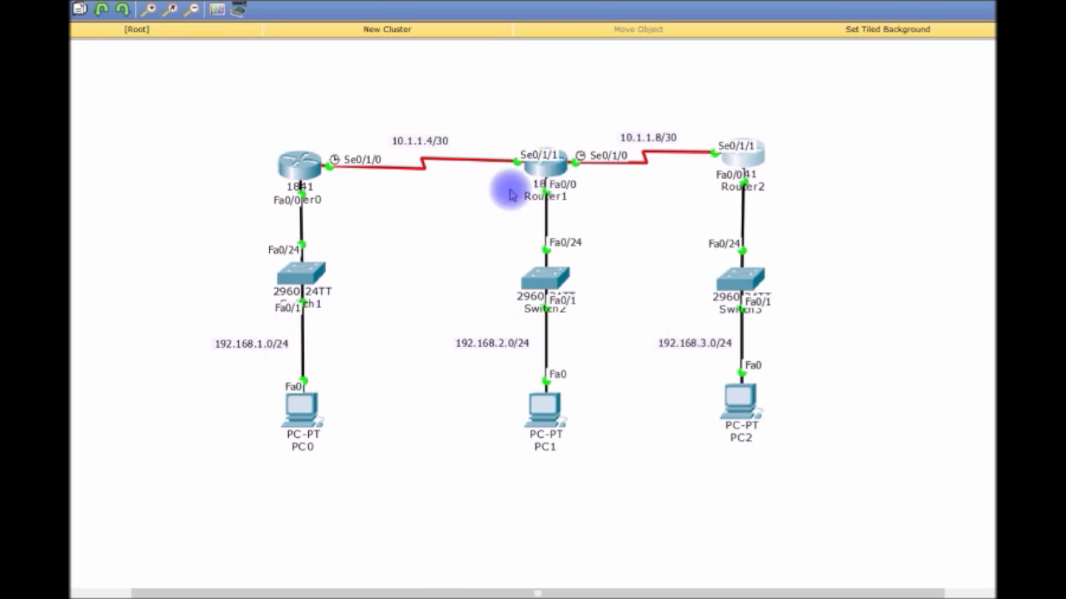
pyautogui.doubleClick(540, 158)
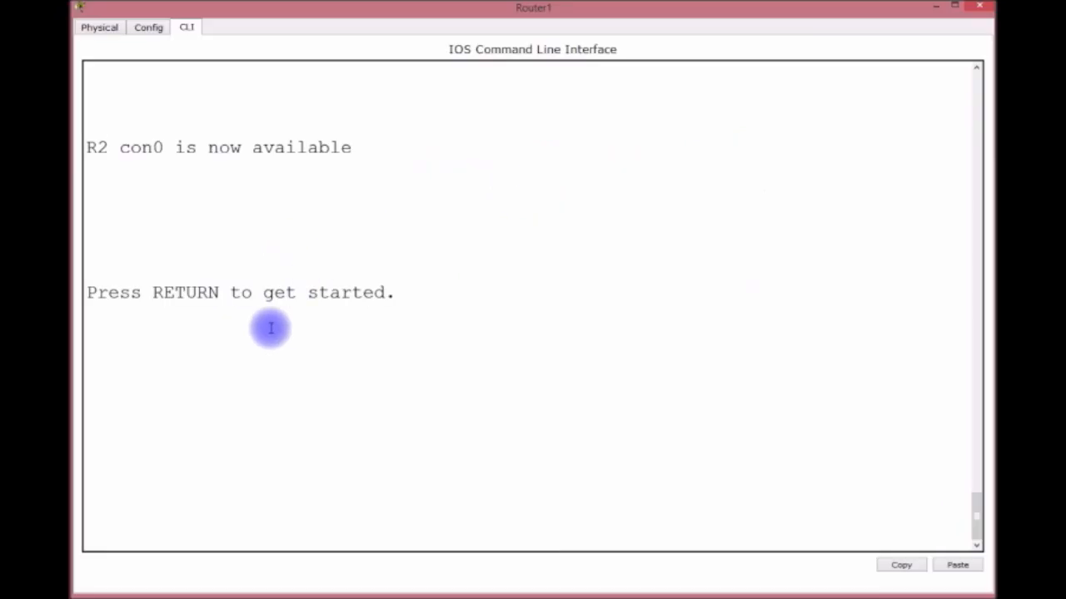
pyautogui.moveTo(261, 336)
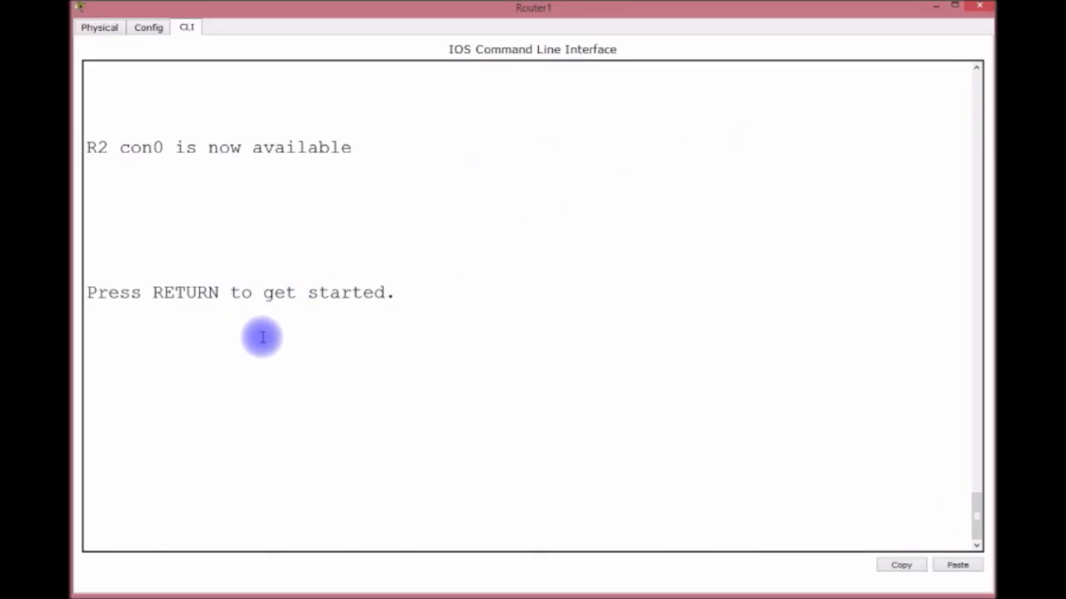
pyautogui.press('Return')
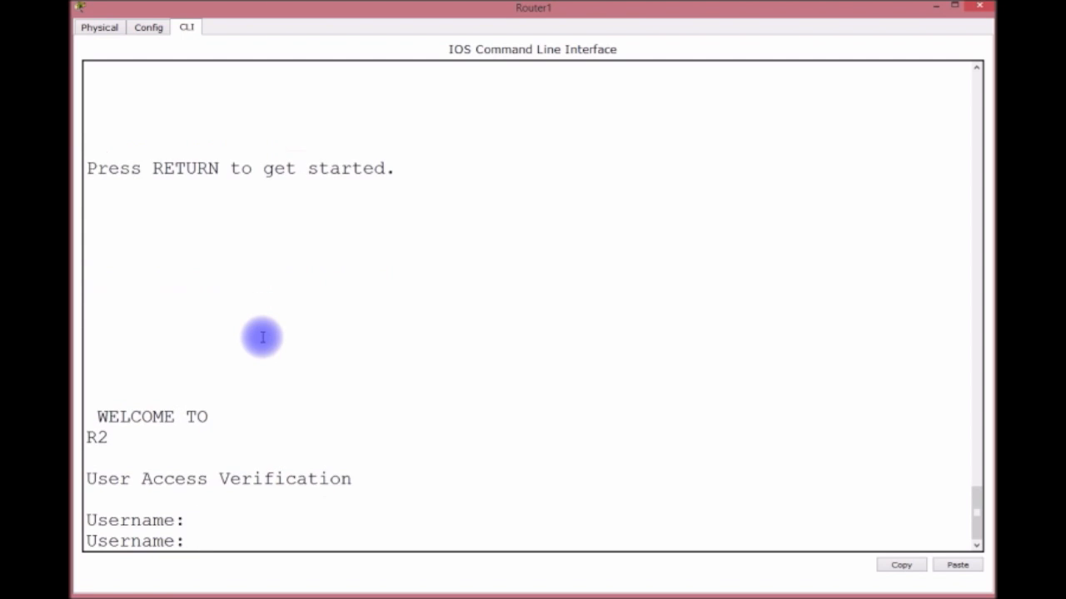
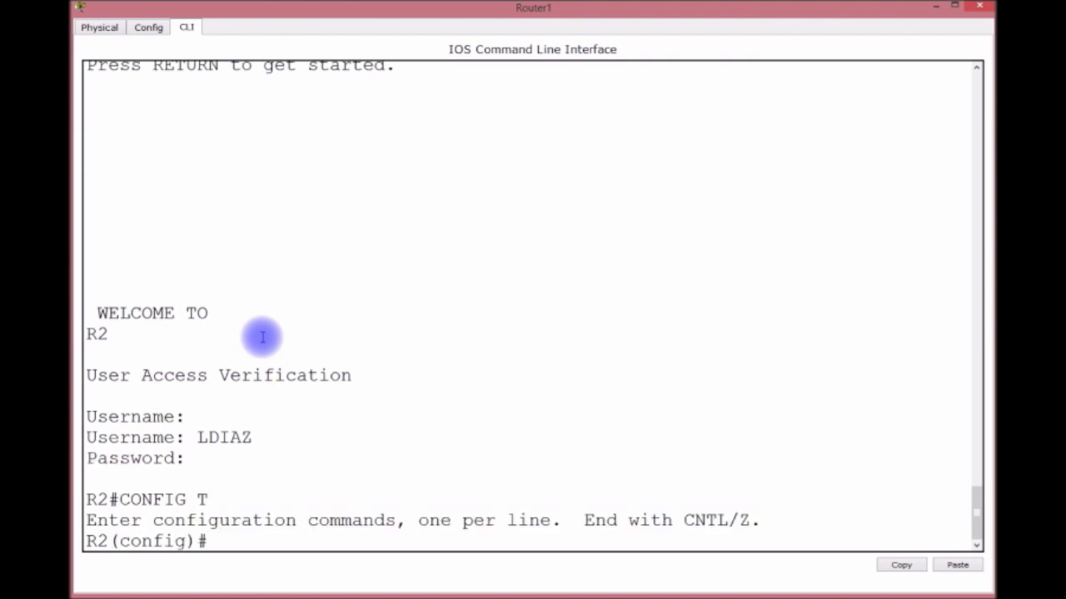
# Add static route 'ip route 192.168.1.0 255.255.255.0 S0/1/1' on R2.
pyautogui.write('IP ROUTE')
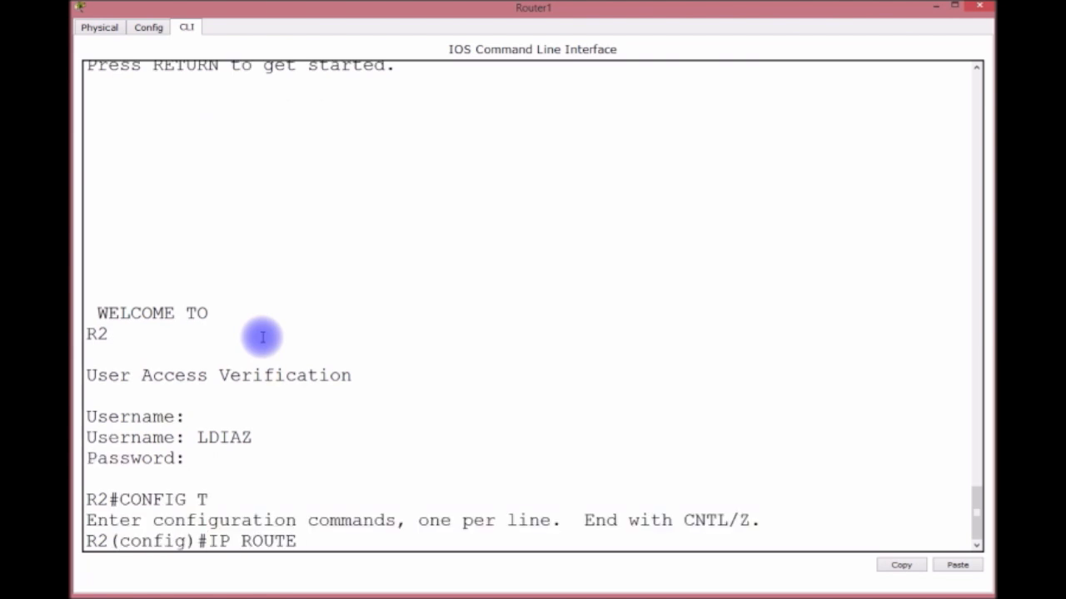
pyautogui.write('192.1')
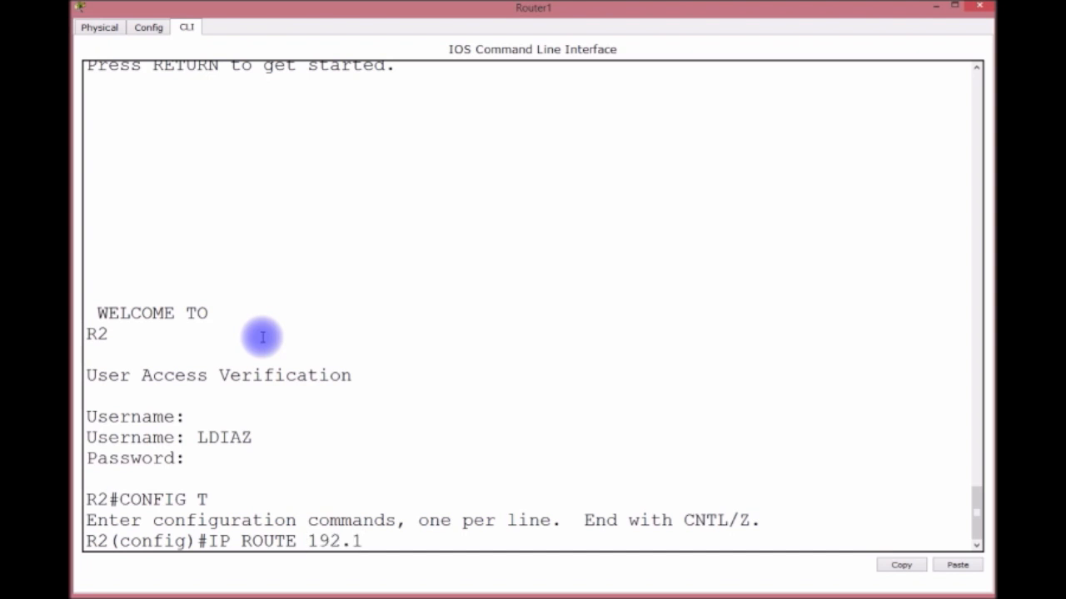
pyautogui.write('68.1.0')
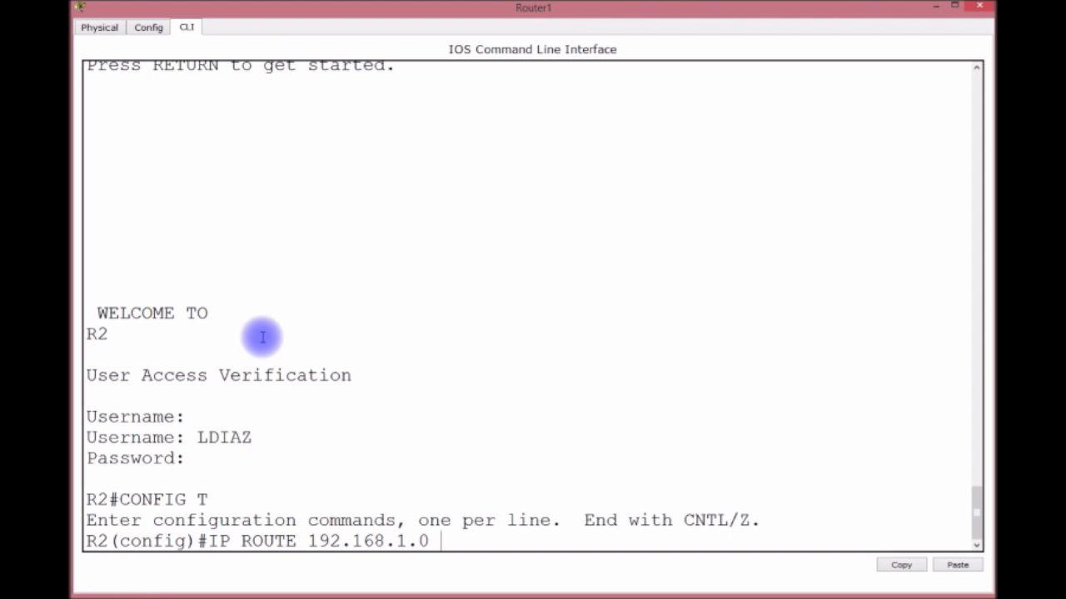
pyautogui.write('255.255.')
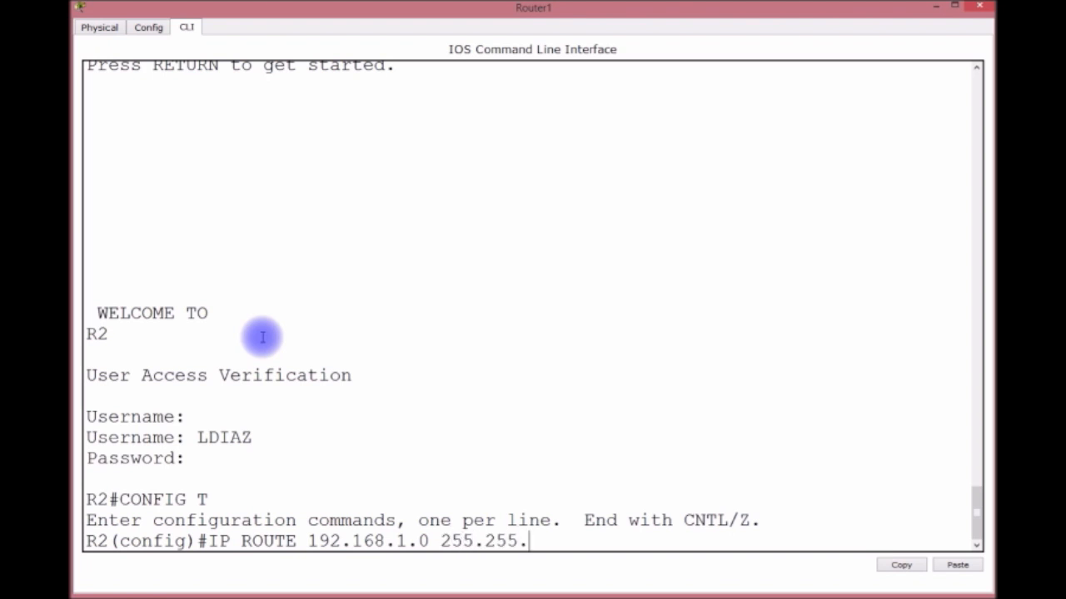
pyautogui.write('255.0')
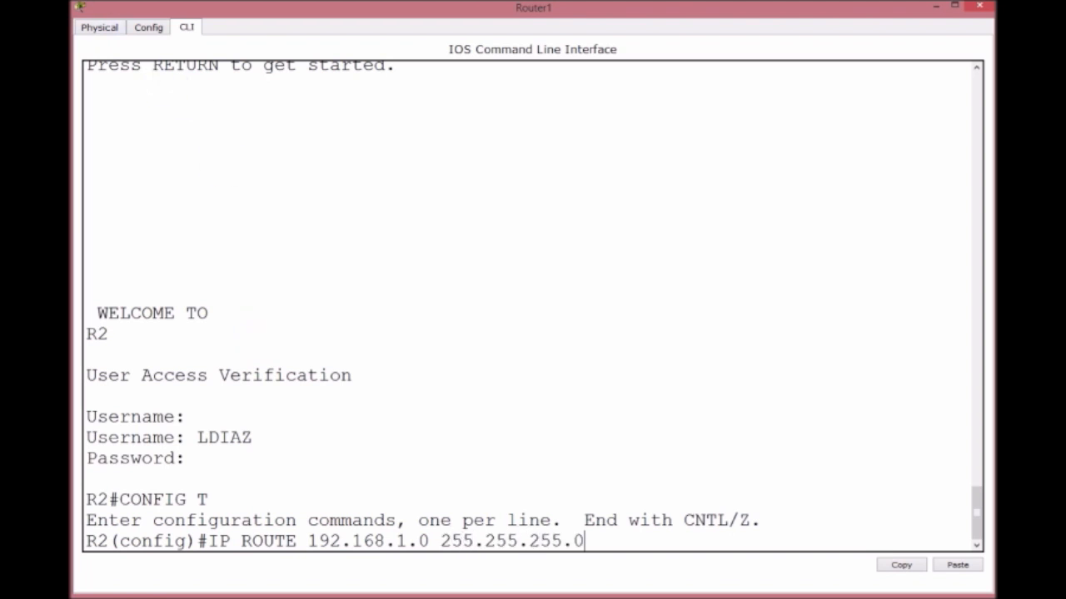
pyautogui.moveTo(533, 7); pyautogui.dragTo(553, 273)
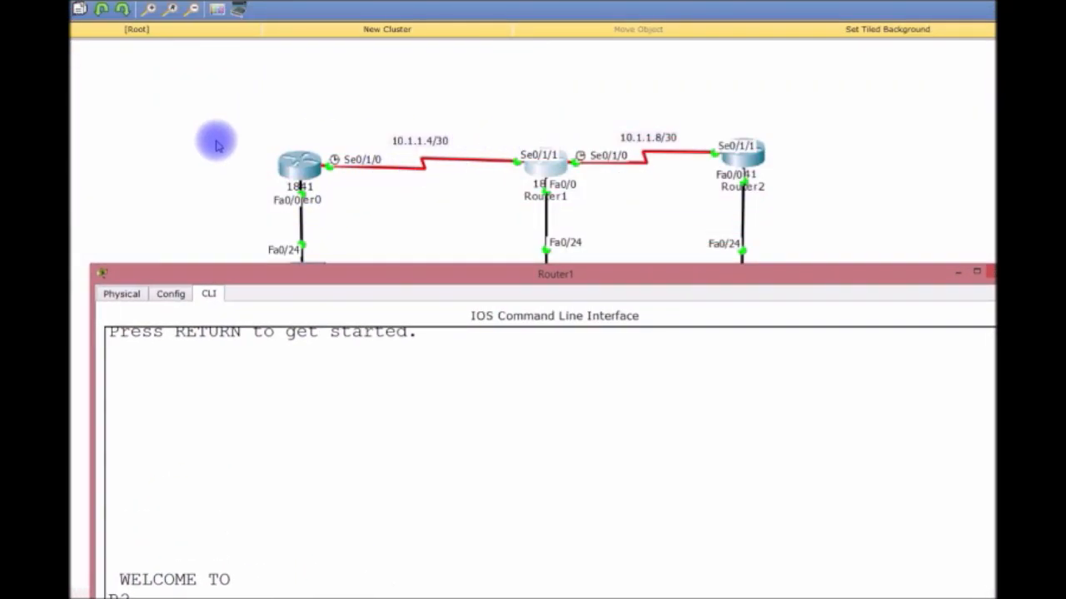
pyautogui.moveTo(556, 303)
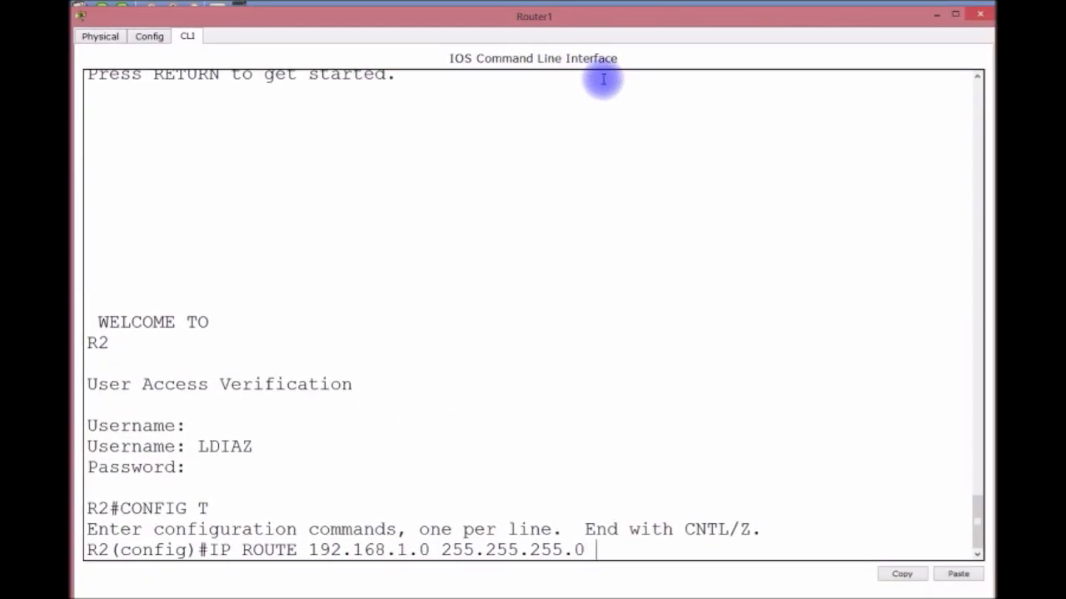
pyautogui.write('S0/1')
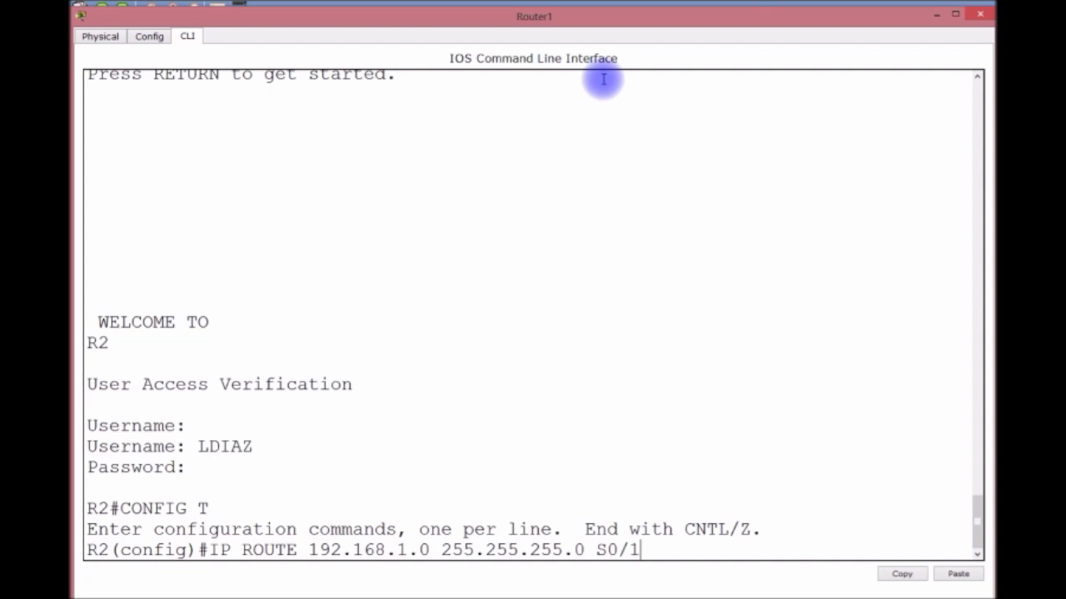
pyautogui.write('/')
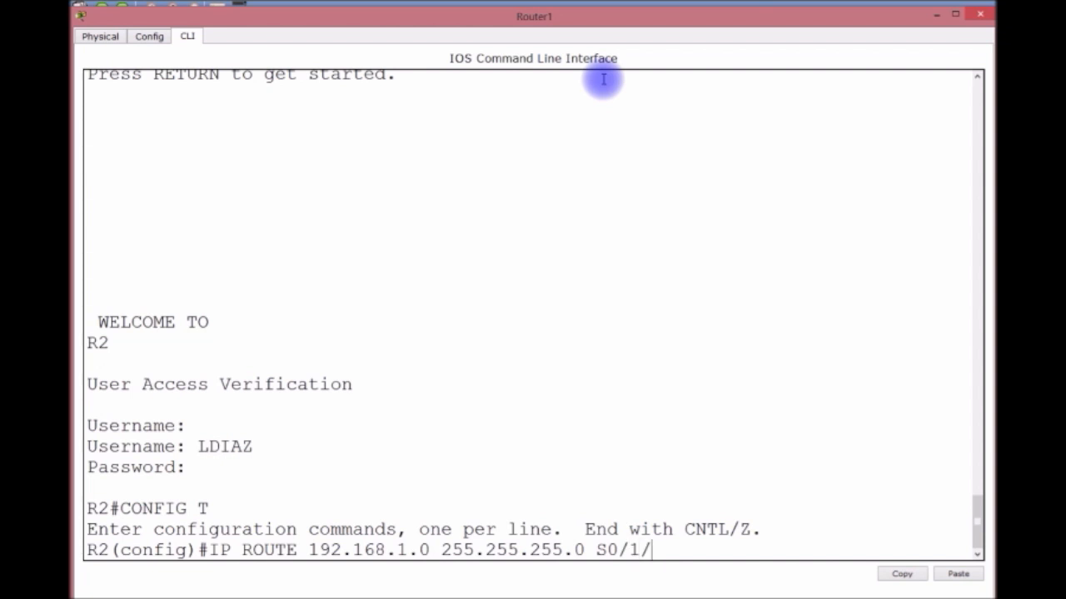
pyautogui.press('Return')
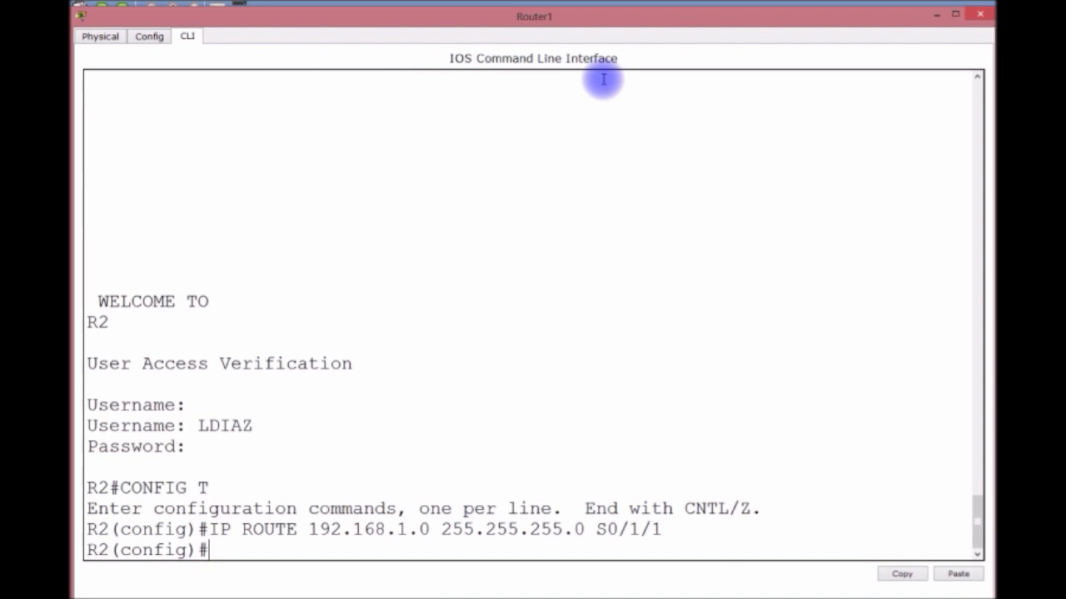
# Add static route 'ip route 192.168.3.0 255.255.255.0 S0/1/0' on R2 and exit config mode.
pyautogui.write('IP ROUTE 192.168.1.0 255.255.255.0 S0/1/1')
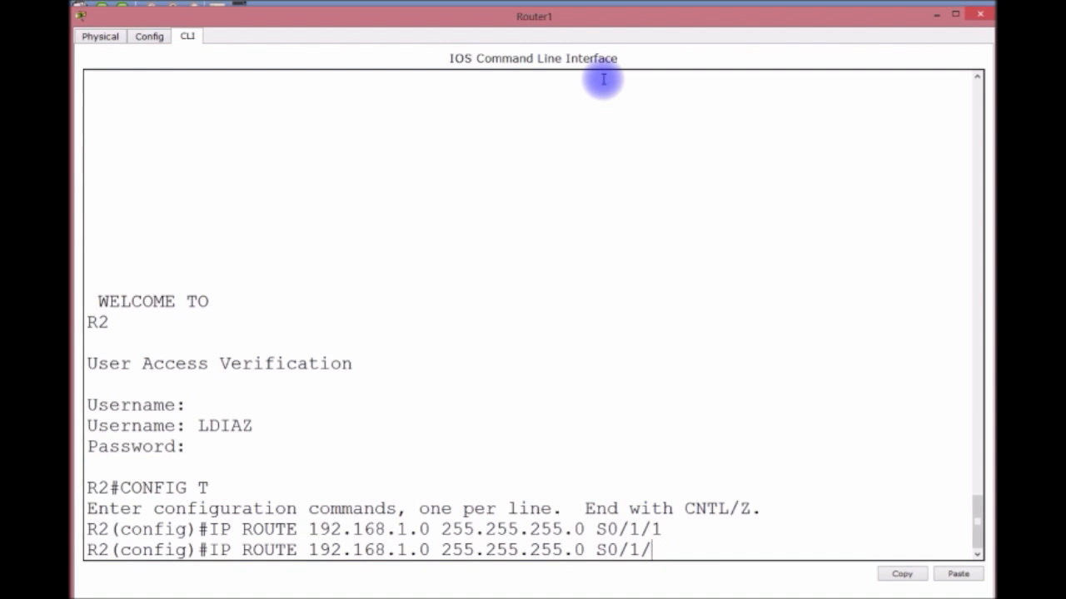
pyautogui.write('0')
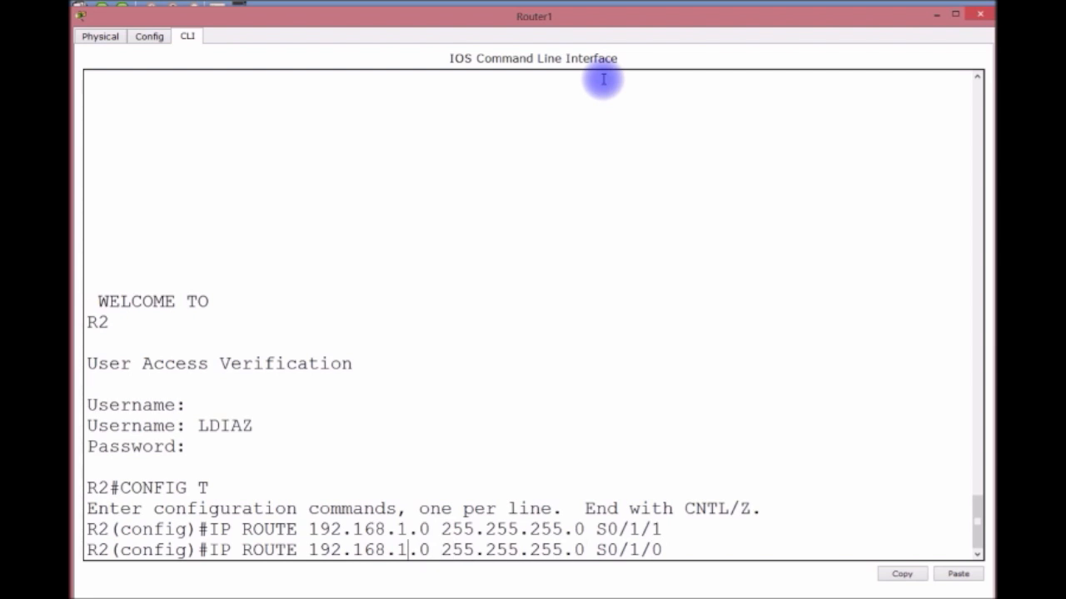
pyautogui.write('3')
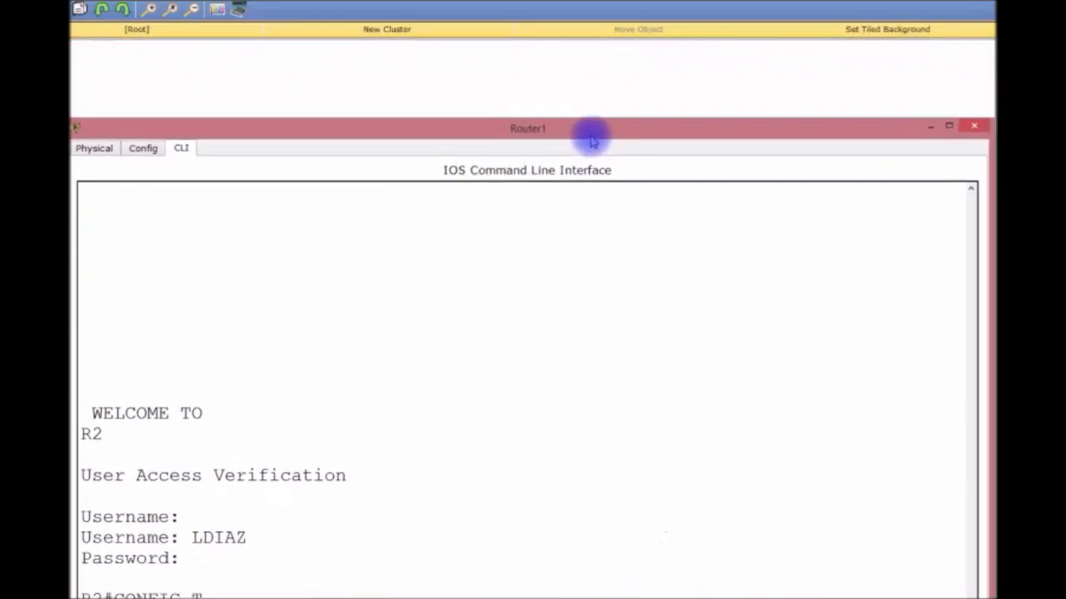
pyautogui.moveTo(526, 127); pyautogui.dragTo(533, 190)
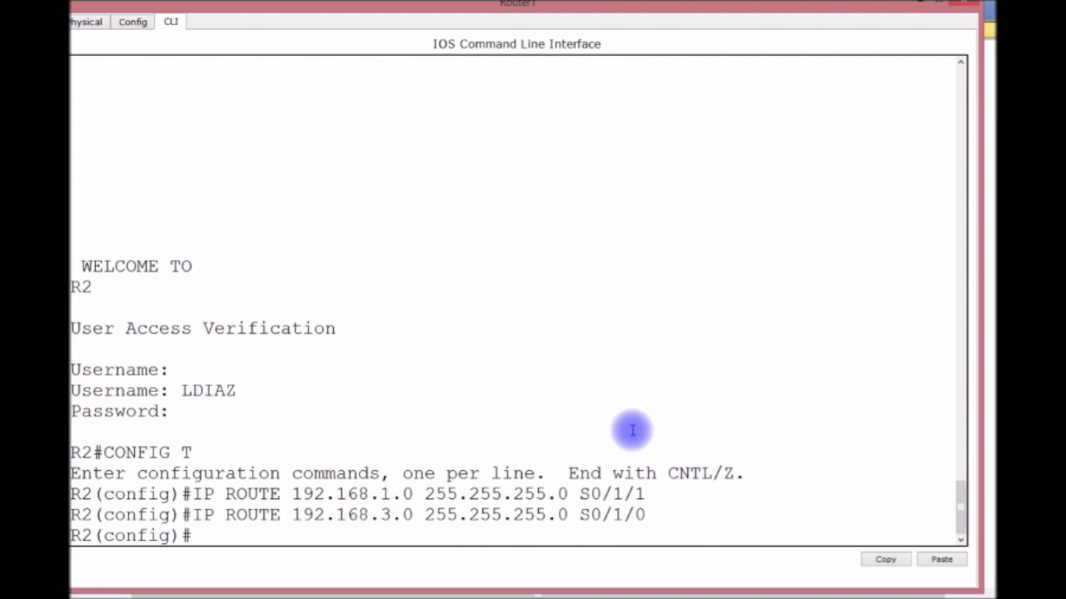
pyautogui.write('EXIT')
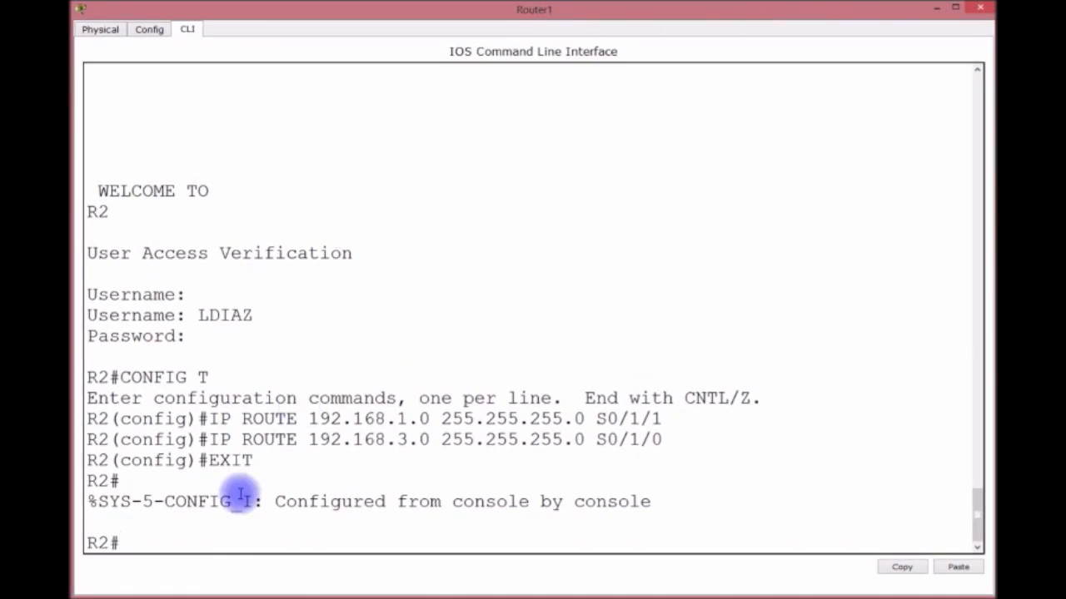
# Save R2's running configuration to startup-config with 'copy run start'.
pyautogui.write('COP')
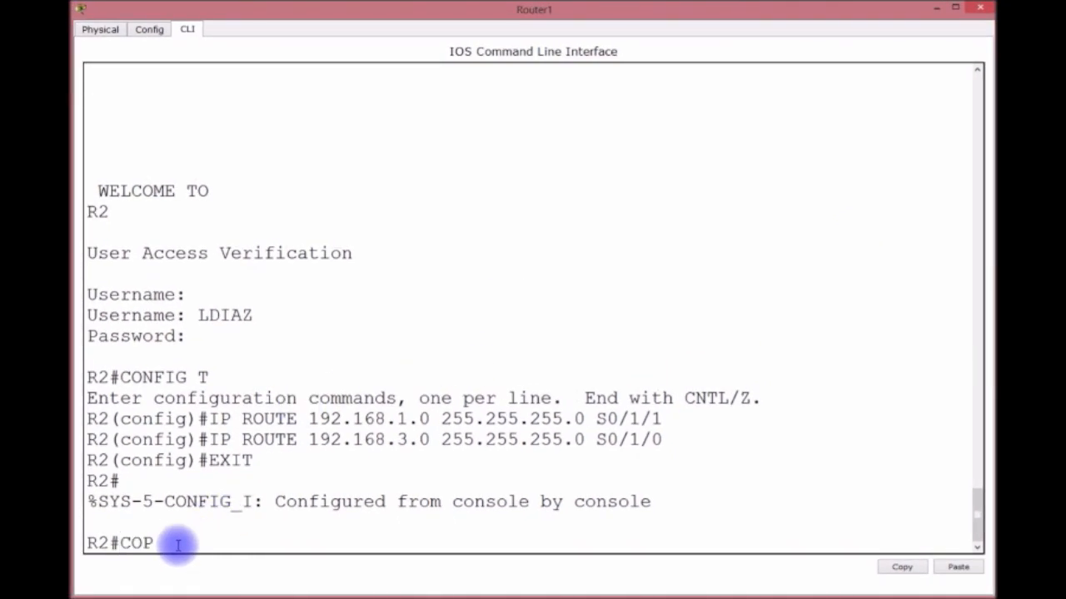
pyautogui.write('Y RUN START')
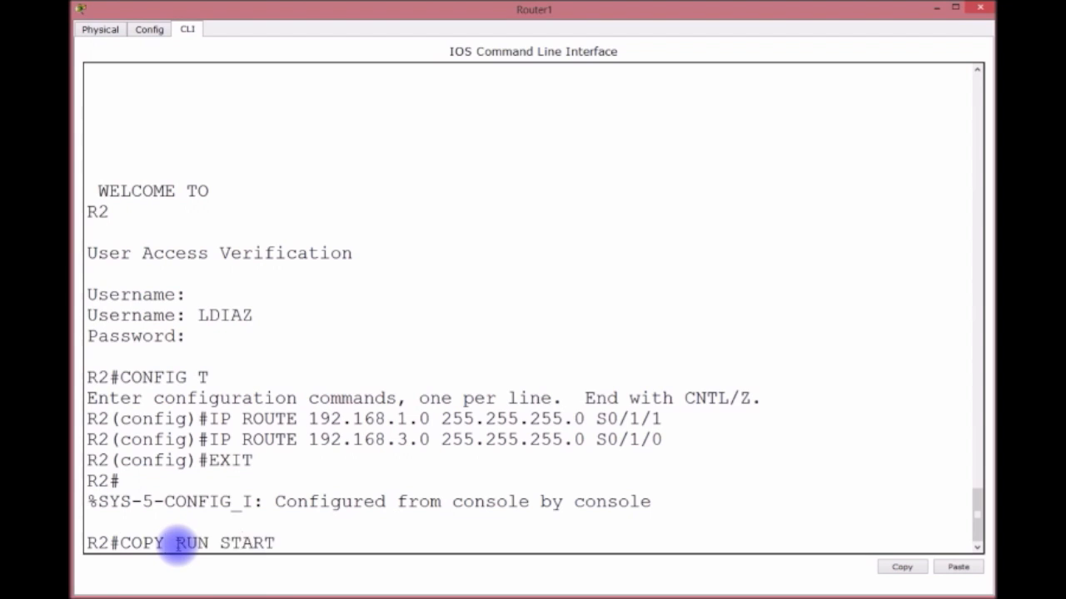
pyautogui.press('Return')
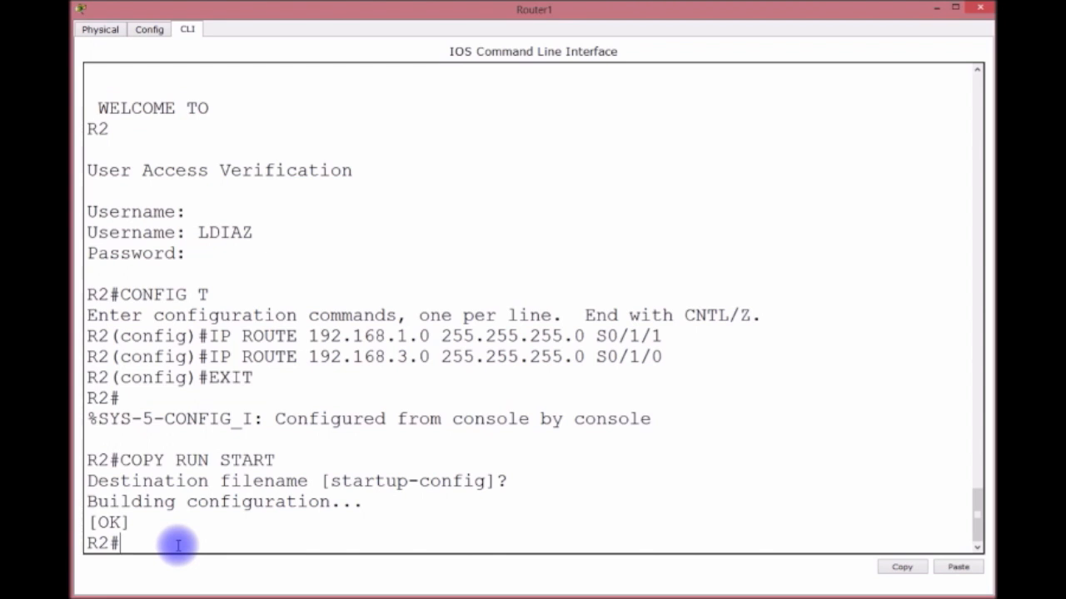
# Run 'show ip route' on R2 to confirm both static routes are listed.
pyautogui.write('SH IP RO')
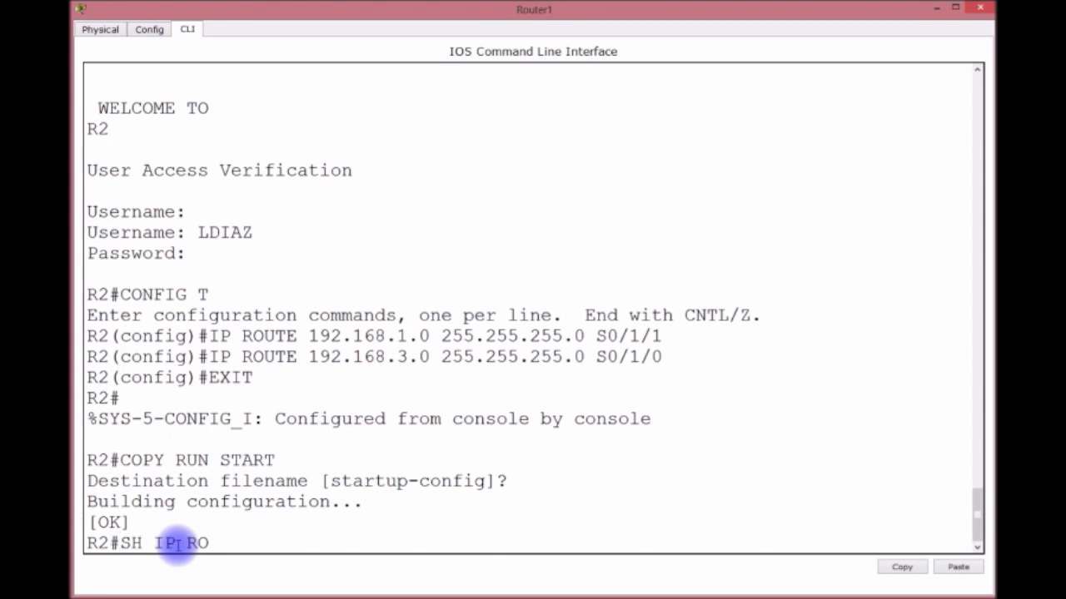
pyautogui.press('Return')
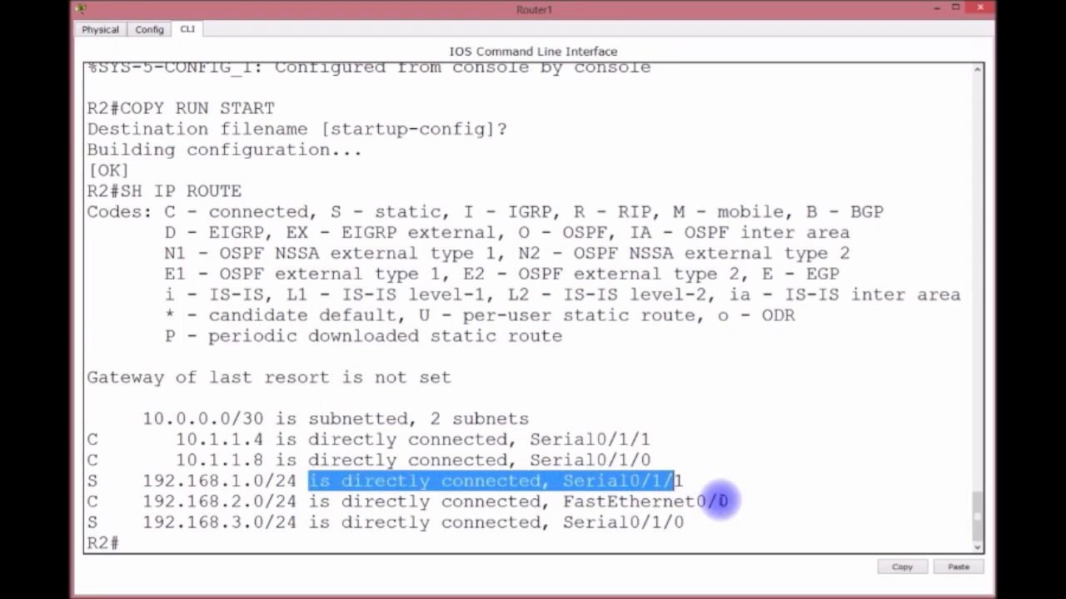
pyautogui.moveTo(816, 283)
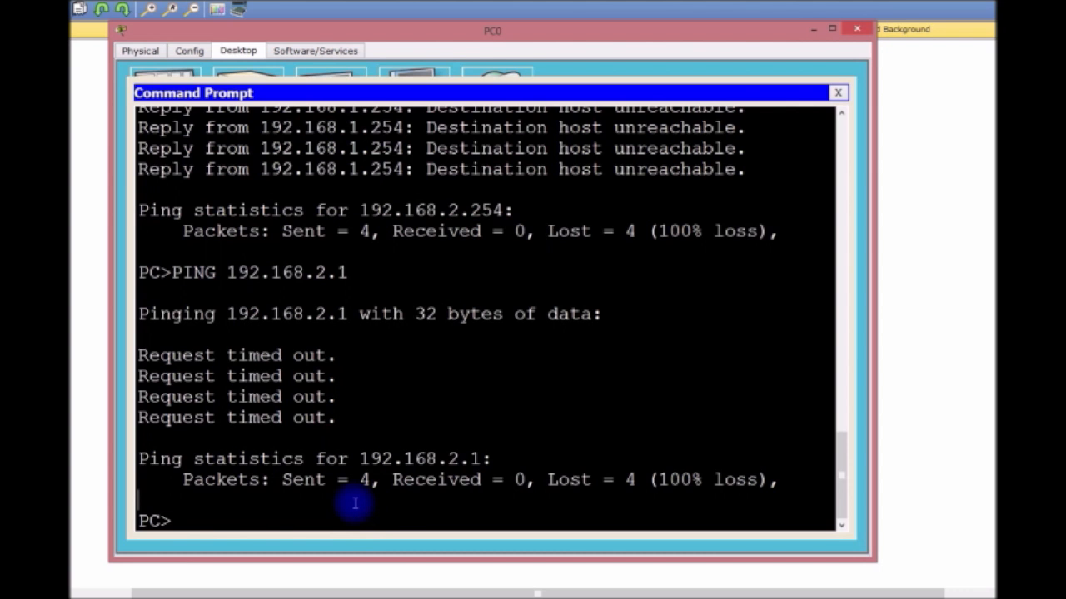
# From PC0's command prompt, ping 192.168.2.1 and 192.168.3.1 and check the replies.
pyautogui.write('PING')
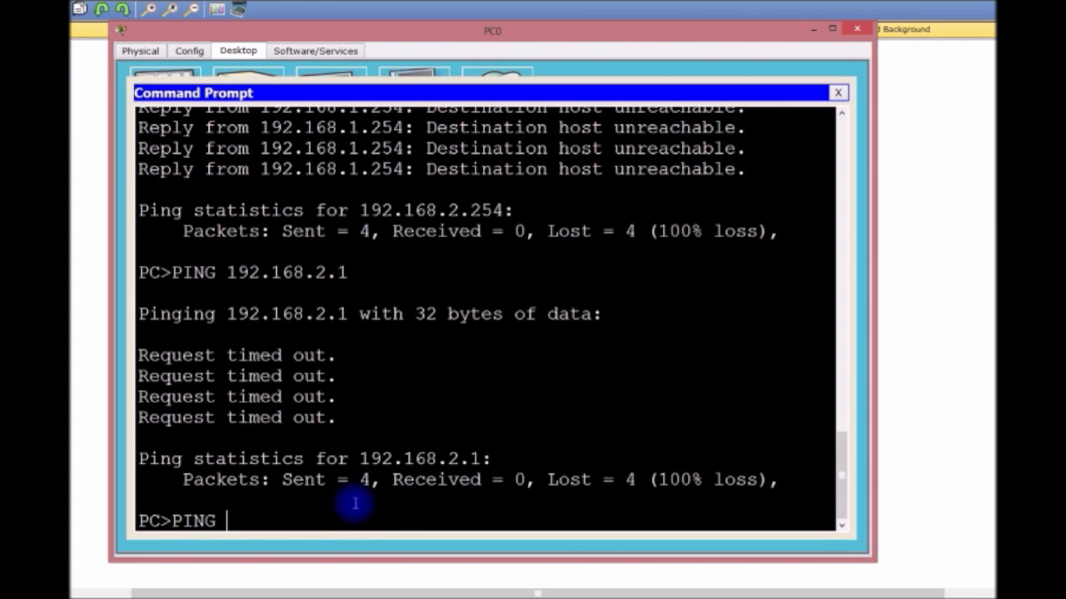
pyautogui.write('192.168')
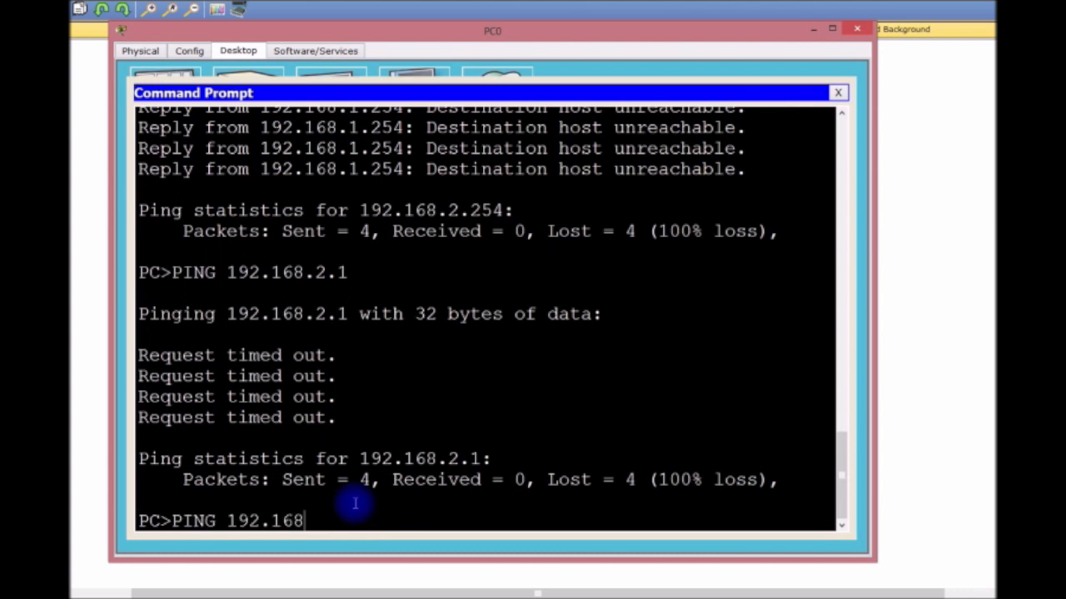
pyautogui.write('.2.21')
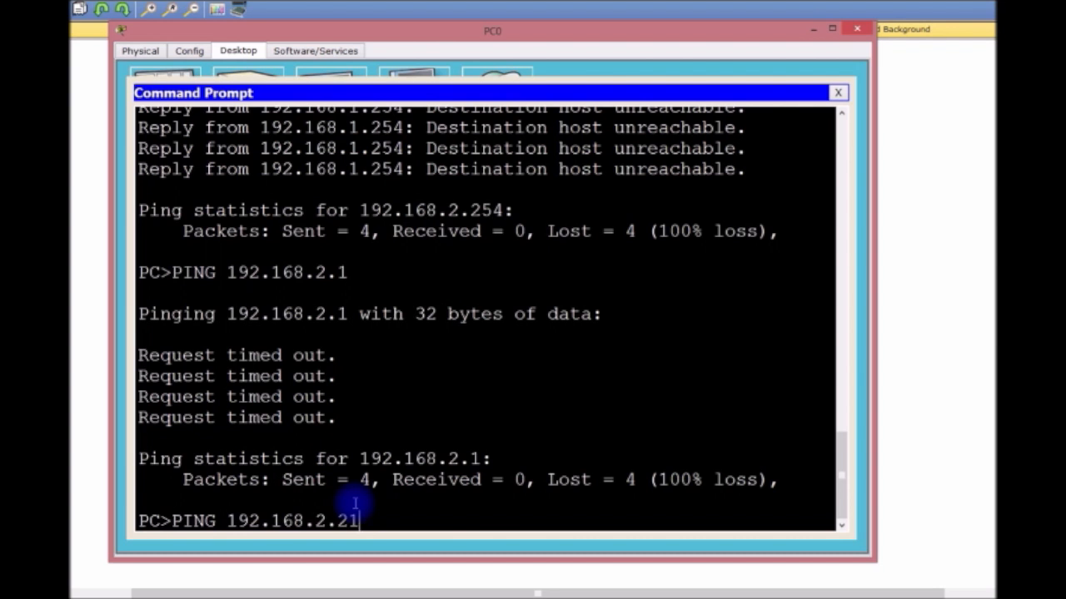
pyautogui.press('Return')
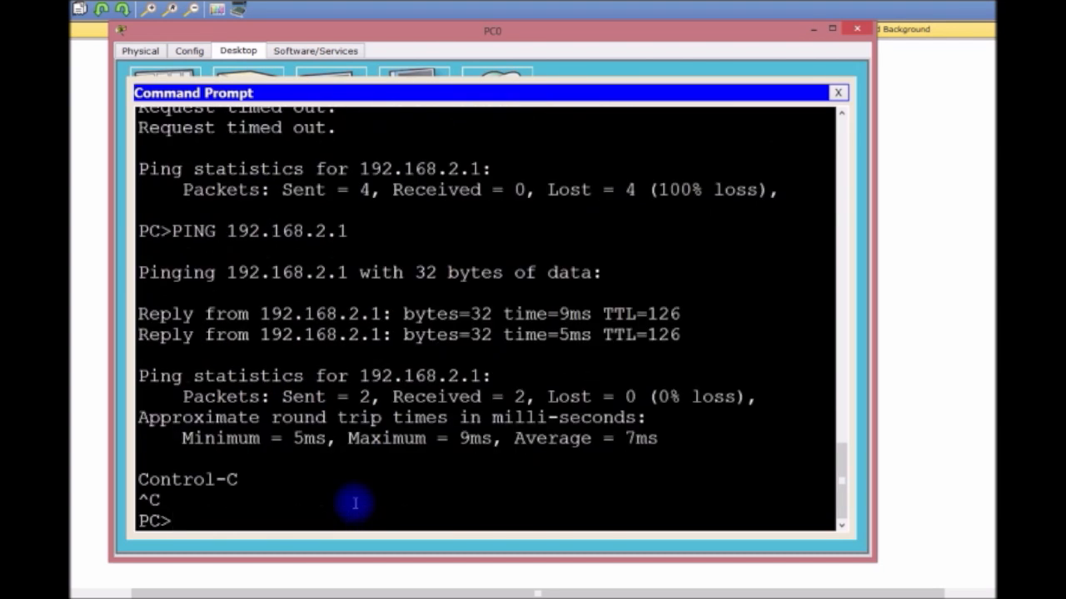
pyautogui.write('PING 192.168.3.1')
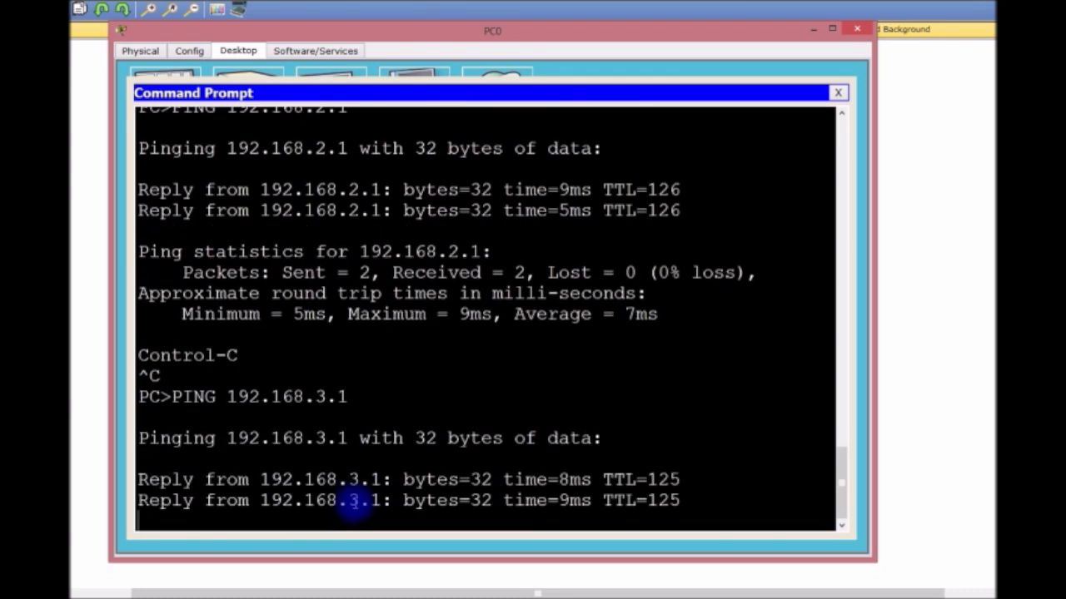
pyautogui.scroll(-3)
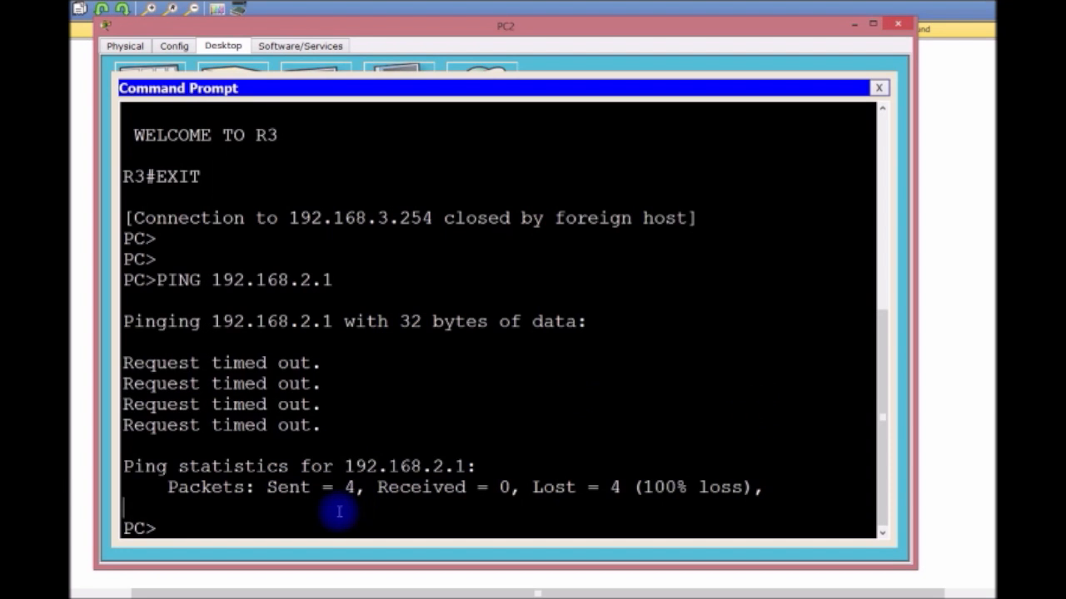
# From PC2, ping 192.168.2.1 and 192.168.1.1, then close PC2's window.
pyautogui.write('PING 192.168.2.1')
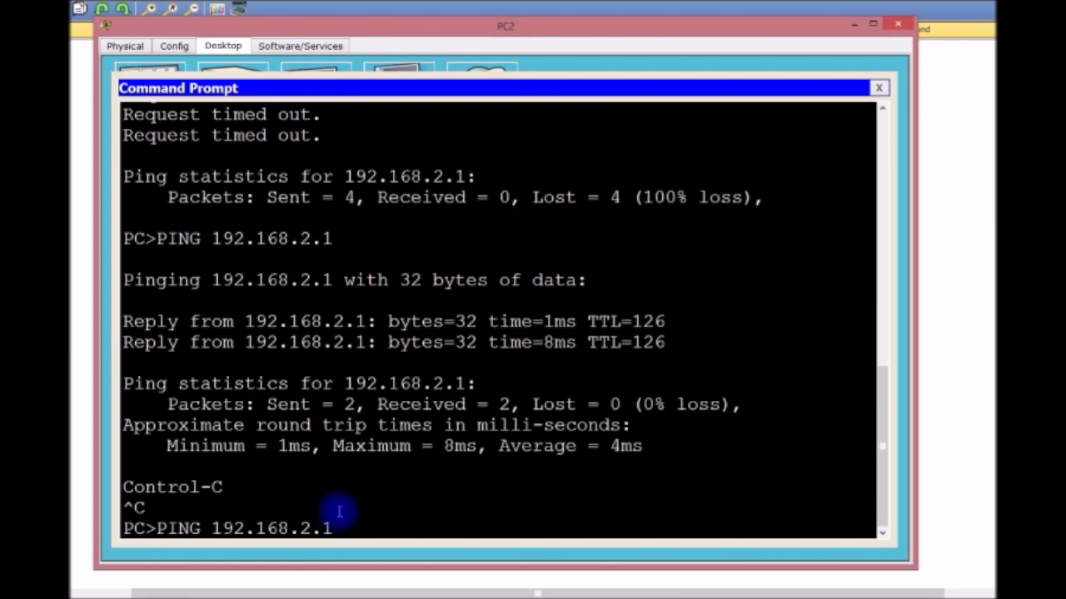
pyautogui.write('192.168.1.')
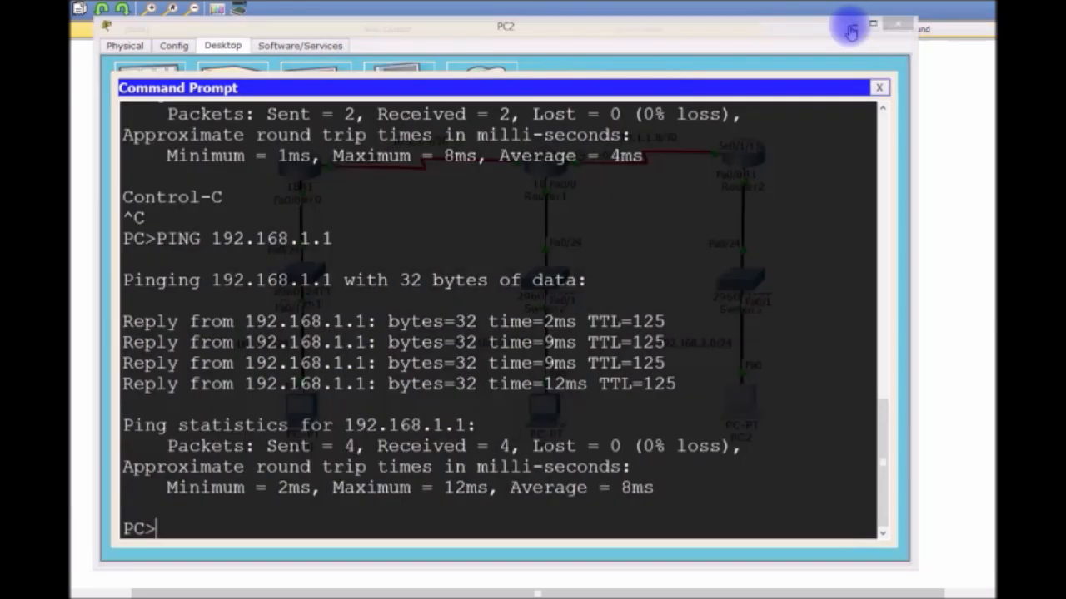
pyautogui.click(879, 87)
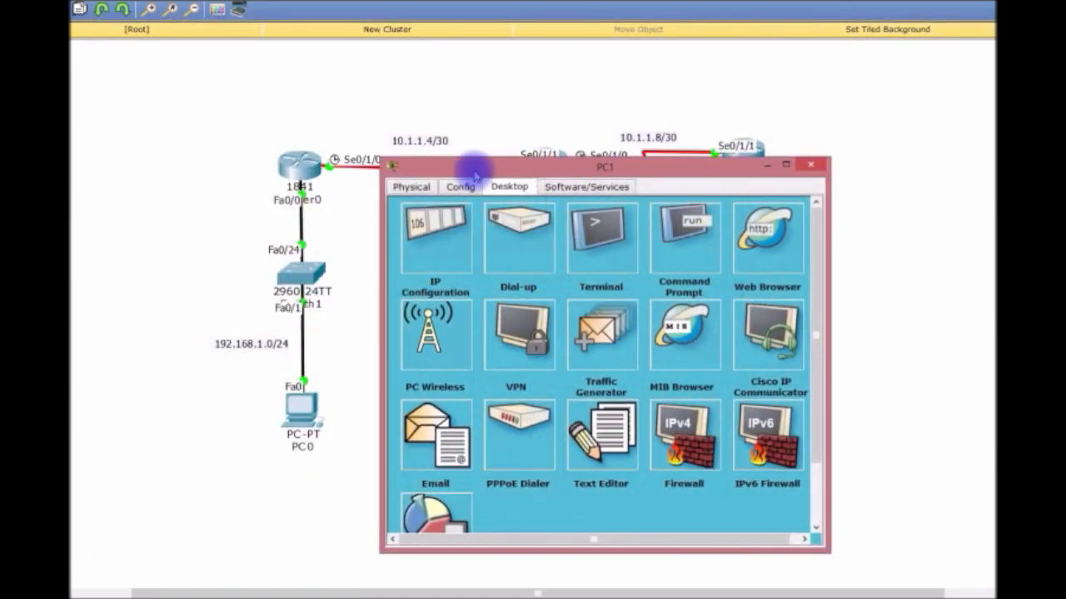
# From PC1's command prompt, ping 192.168.1.1 and confirm the replies.
pyautogui.moveTo(606, 167); pyautogui.dragTo(333, 23)
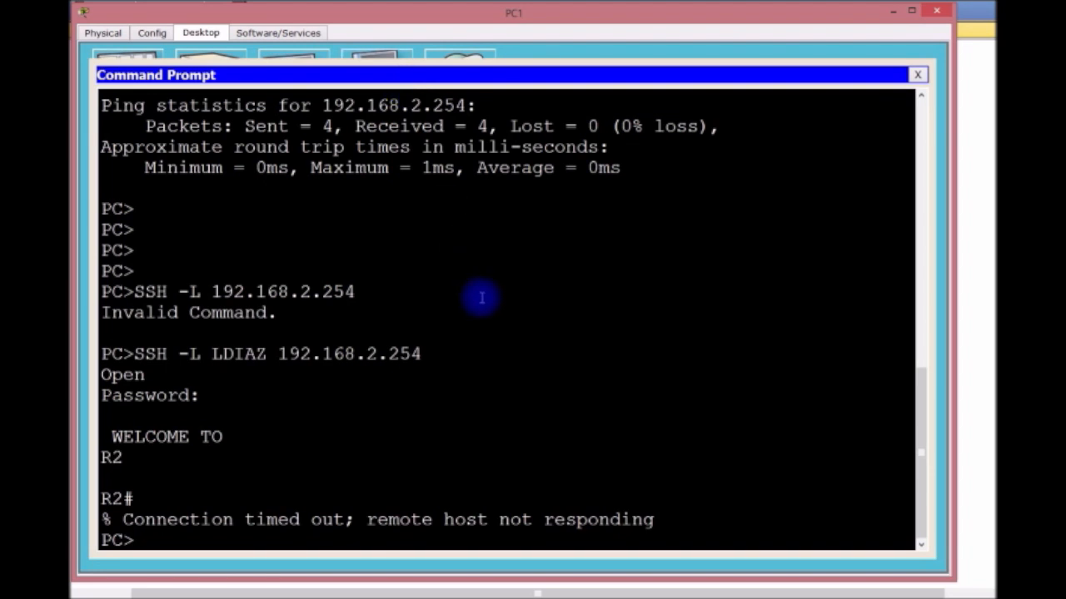
pyautogui.write('PING')
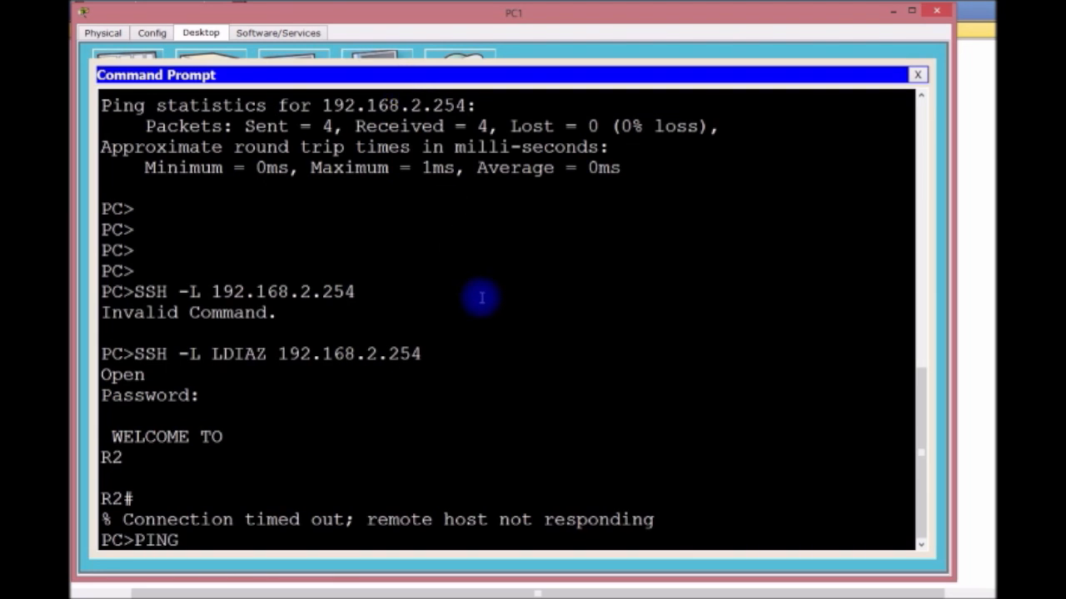
pyautogui.write('192.168.1')
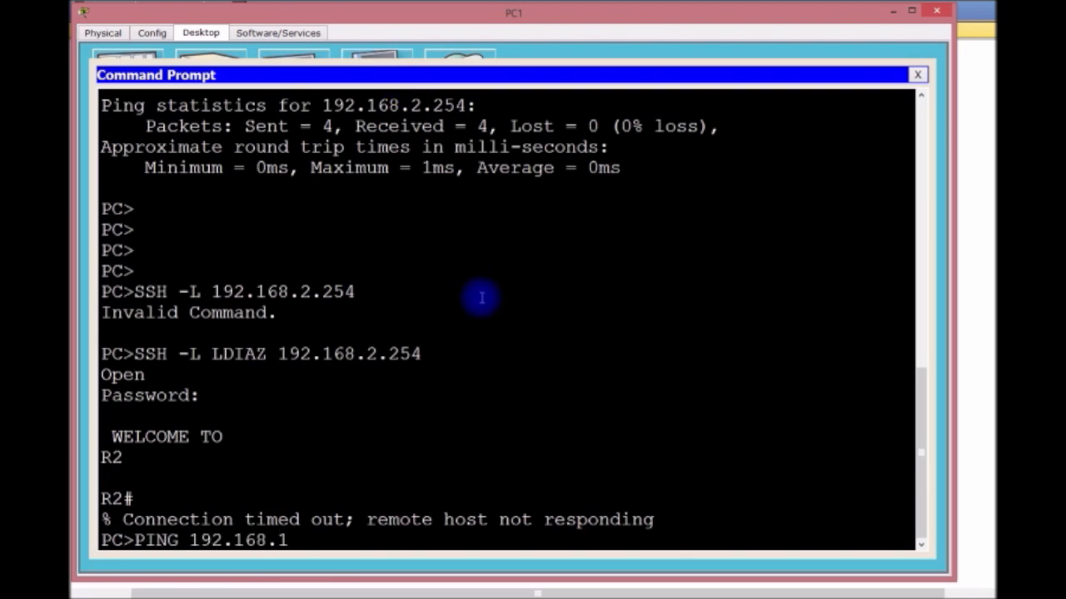
pyautogui.scroll(-3)
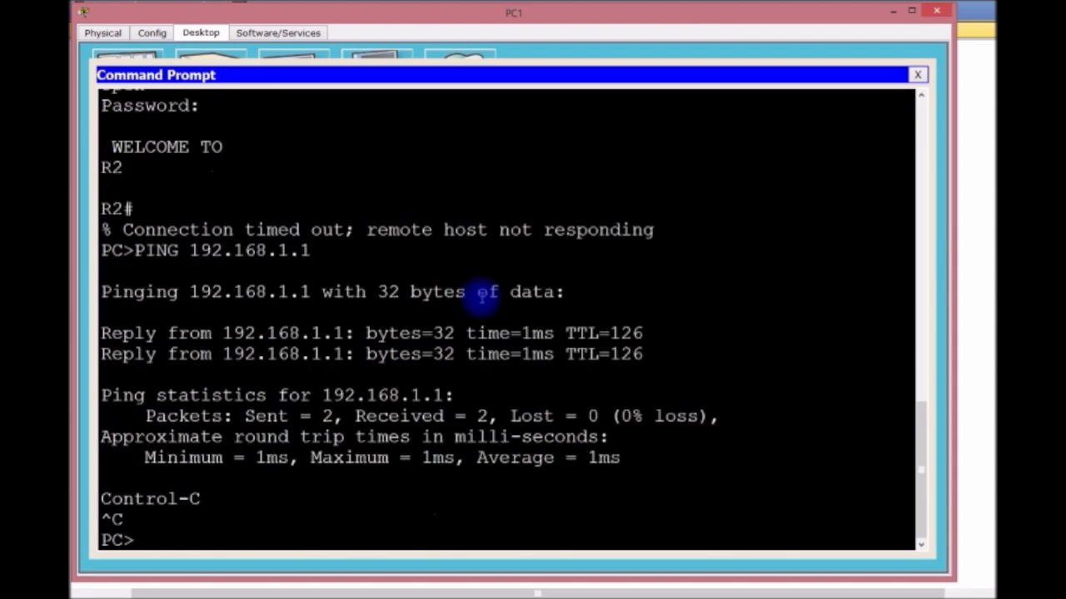
pyautogui.write('PING 192.168.')
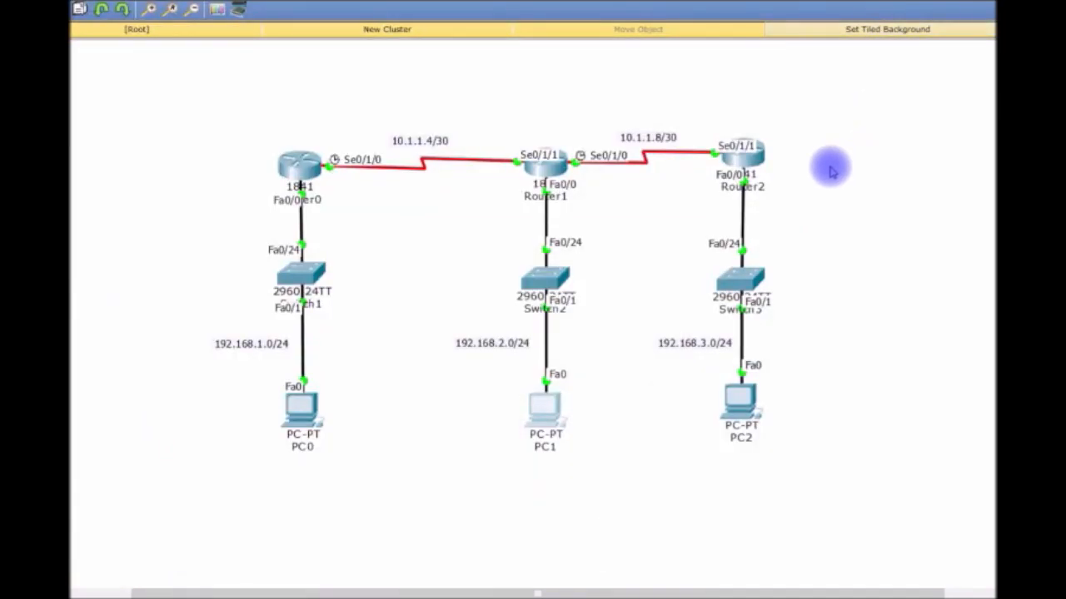
pyautogui.moveTo(304, 139)
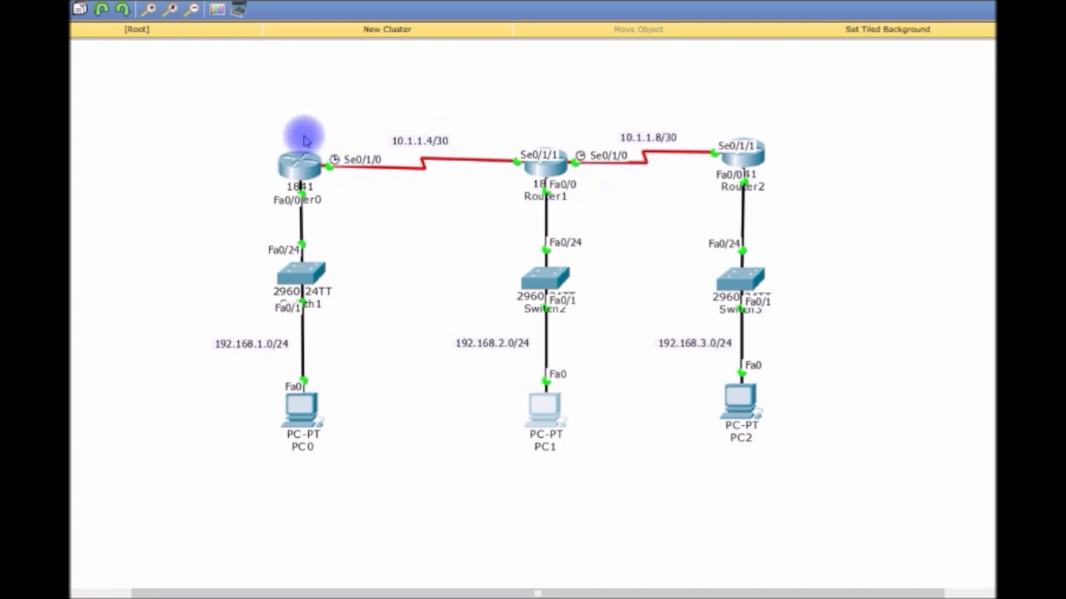
pyautogui.moveTo(880, 141)
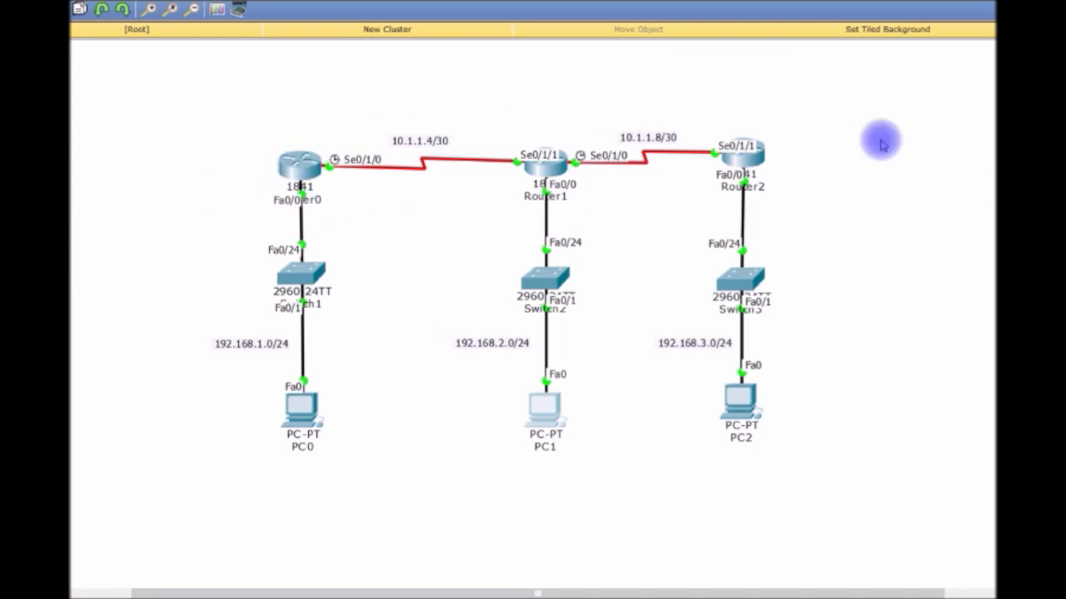
pyautogui.click(546, 166)
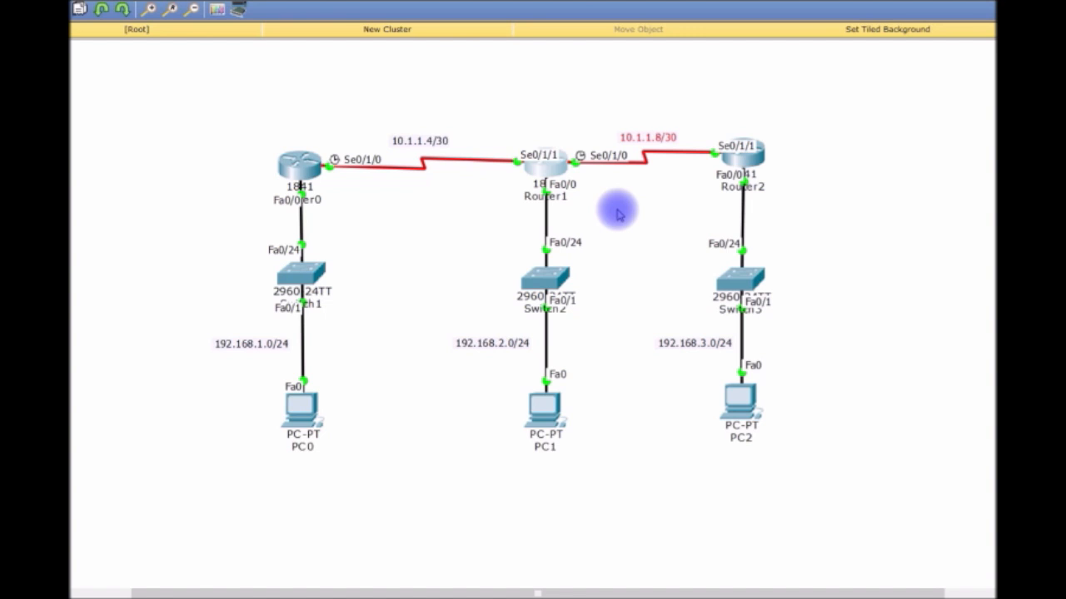
pyautogui.moveTo(403, 158)
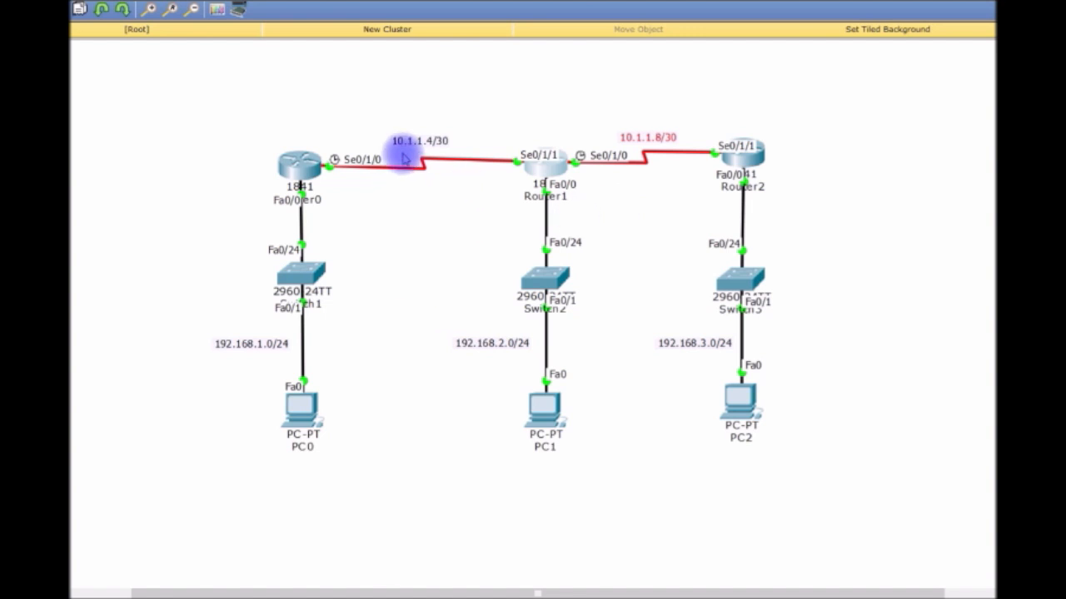
pyautogui.click(296, 163)
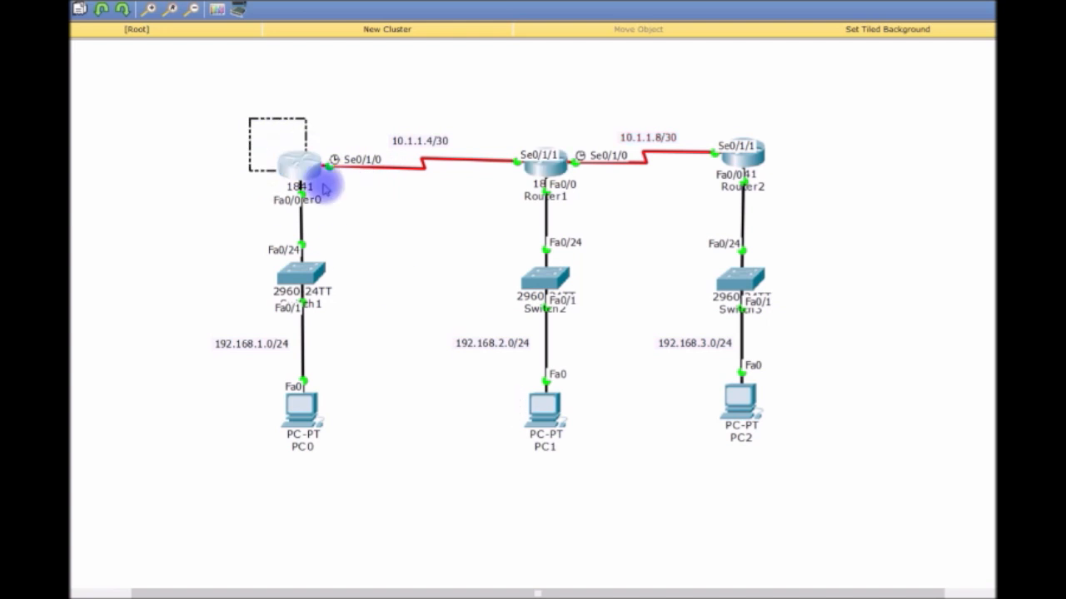
pyautogui.moveTo(360, 213)
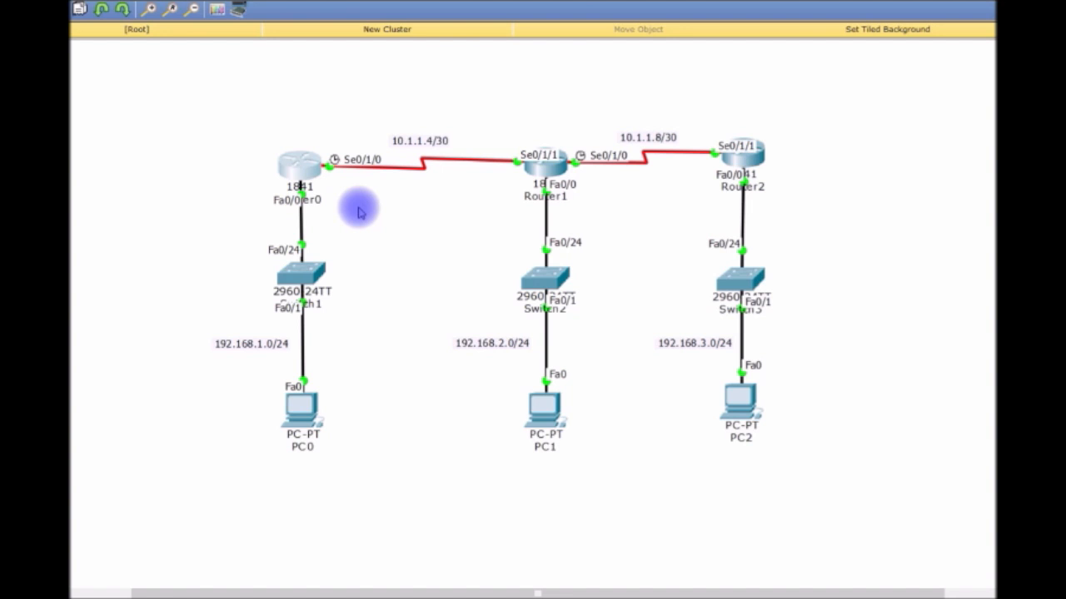
pyautogui.moveTo(386, 200)
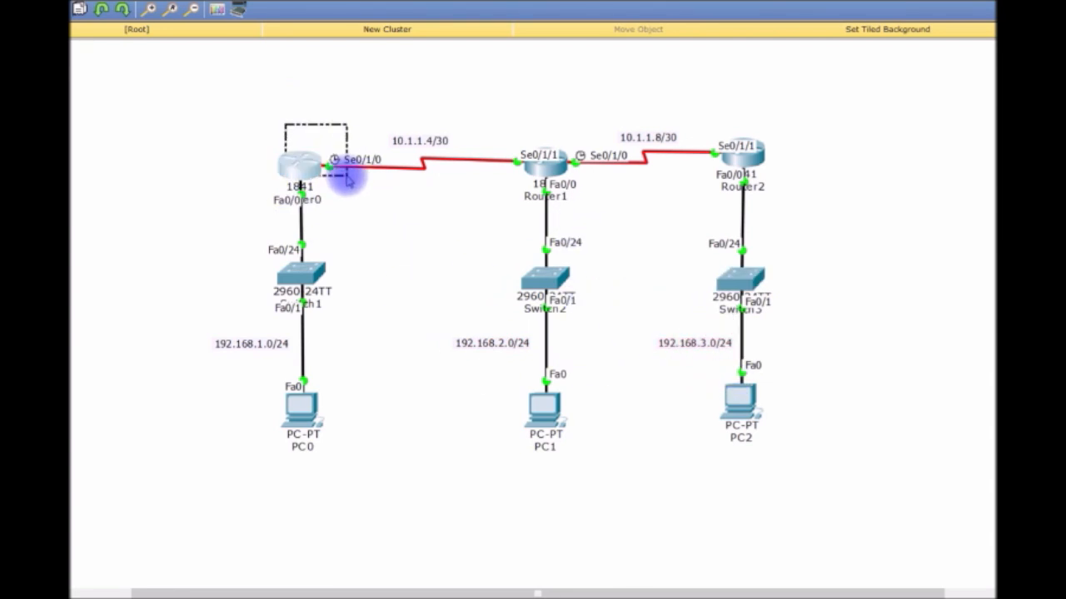
pyautogui.moveTo(280, 103)
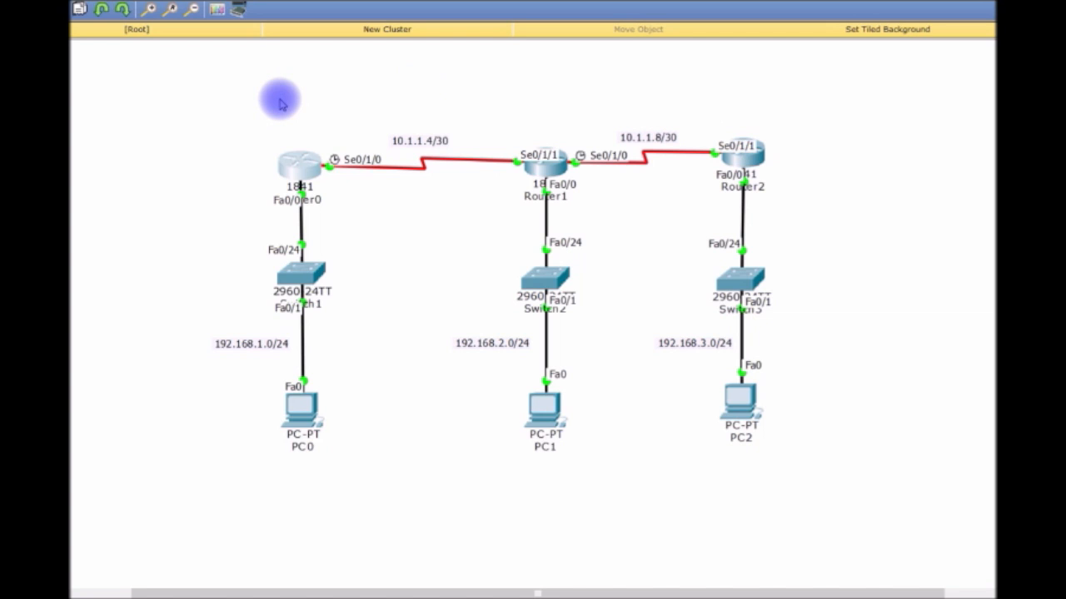
pyautogui.moveTo(408, 315)
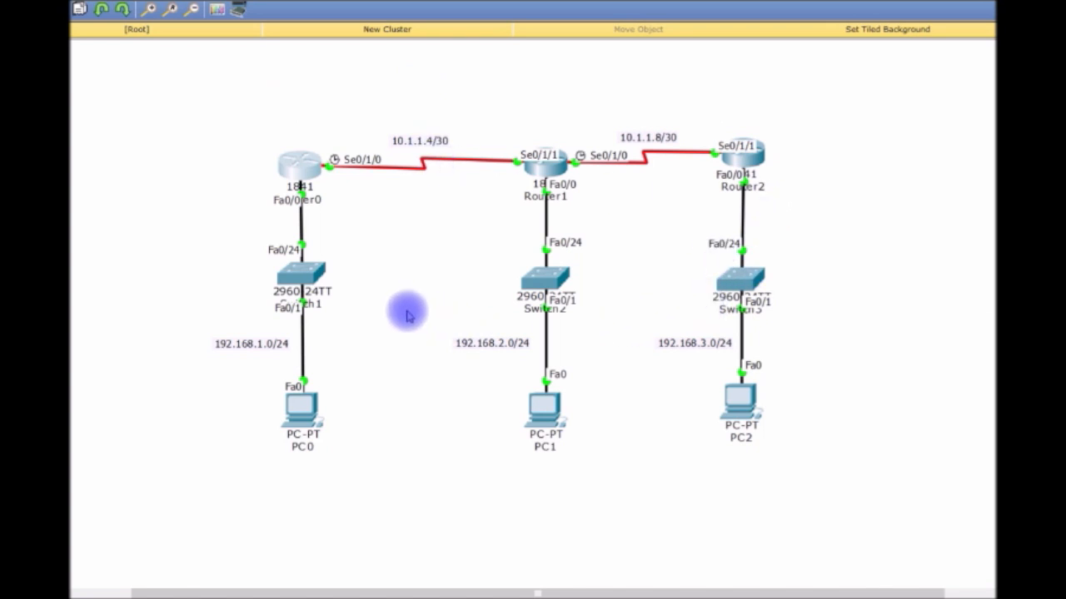
pyautogui.click(716, 159)
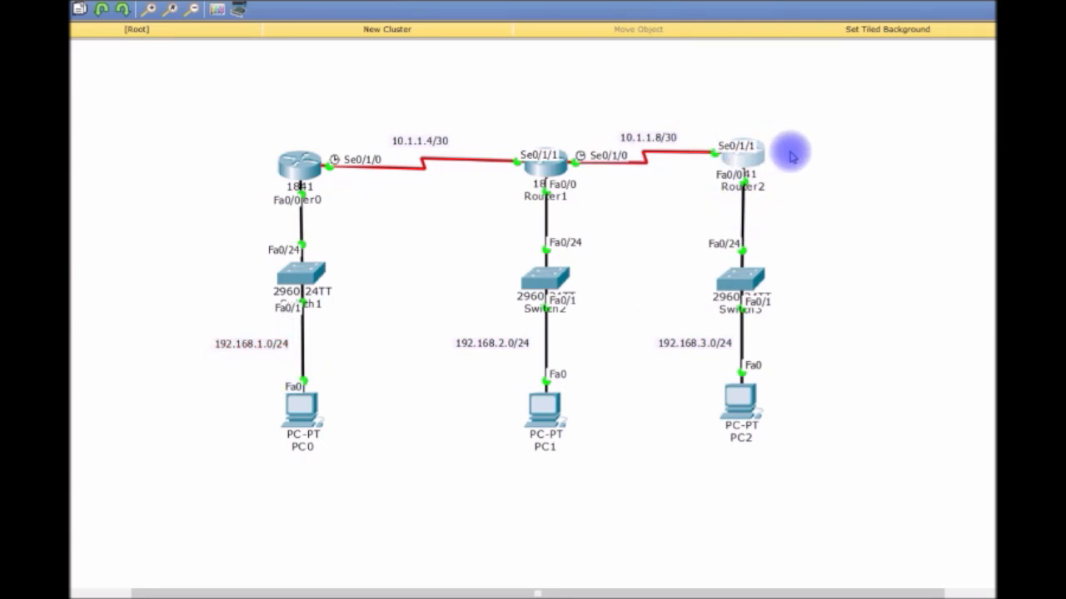
pyautogui.moveTo(799, 155)
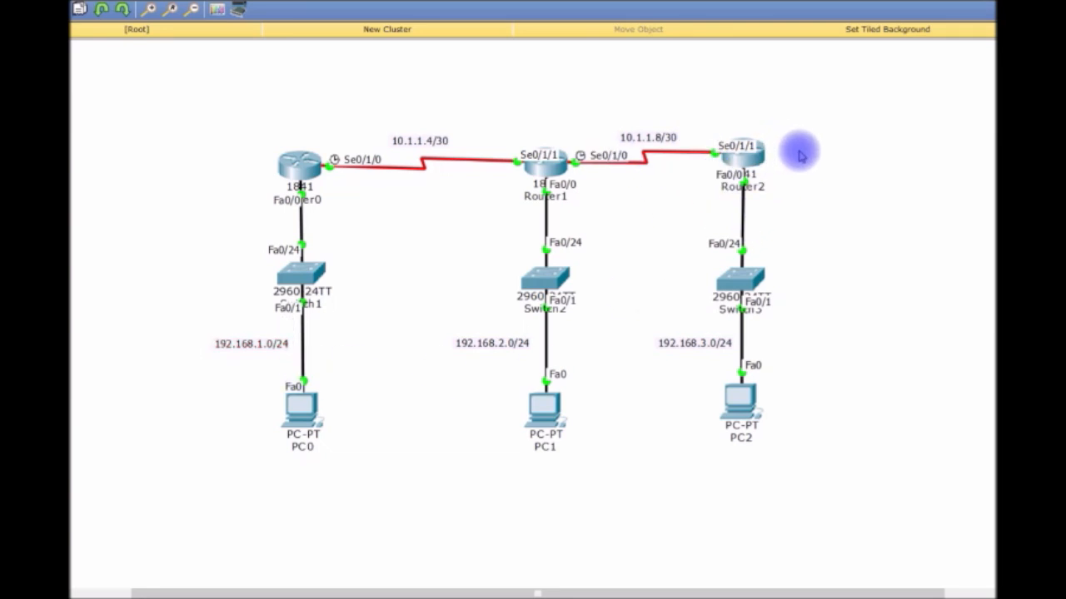